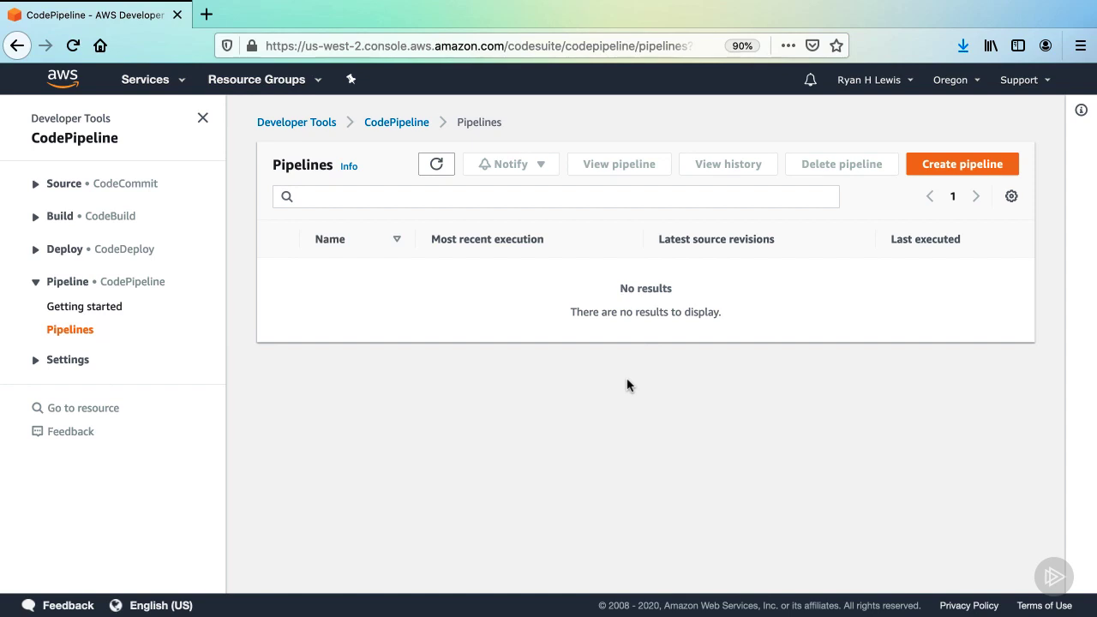
Begin a new pipeline named 'hbfl' with a new service role and default artifact store
click(962, 165)
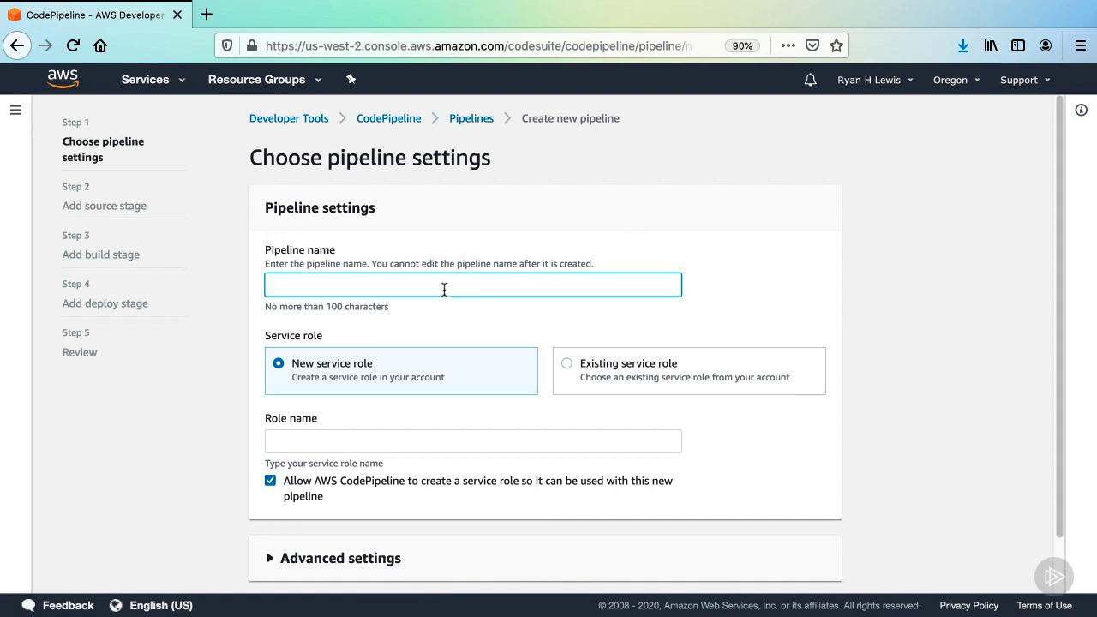
text(hbfl)
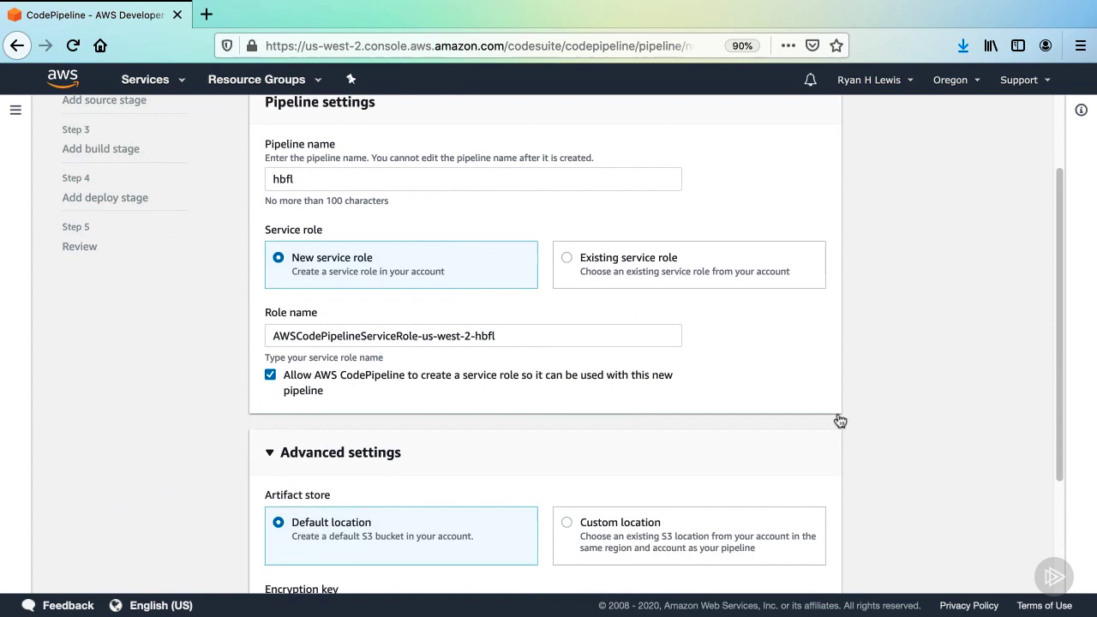
scroll(down, 3)
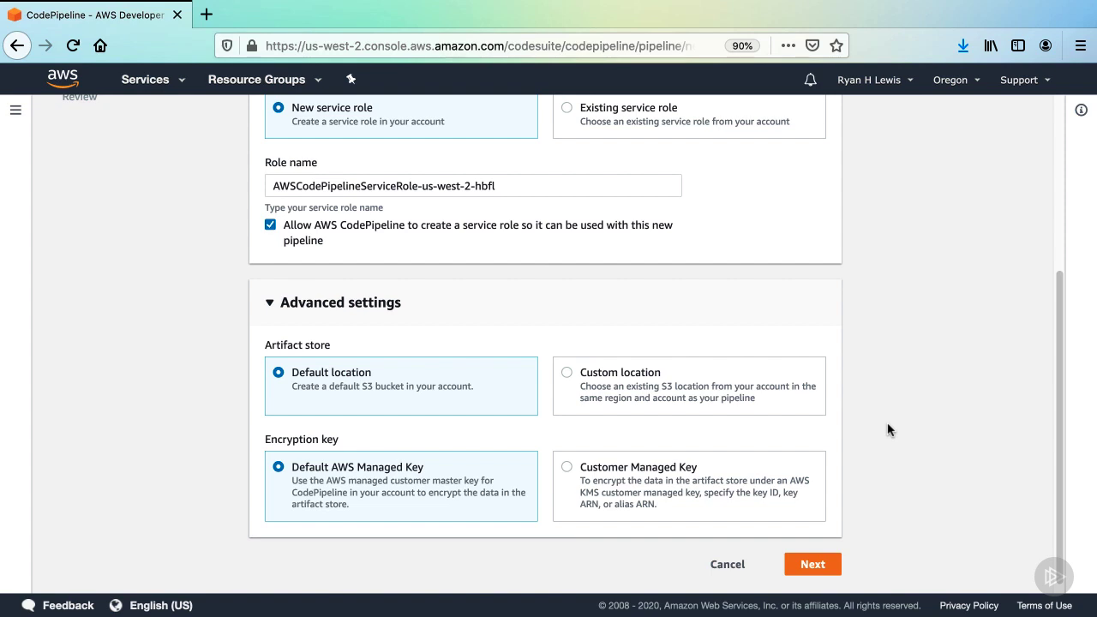
mouse_move(805, 564)
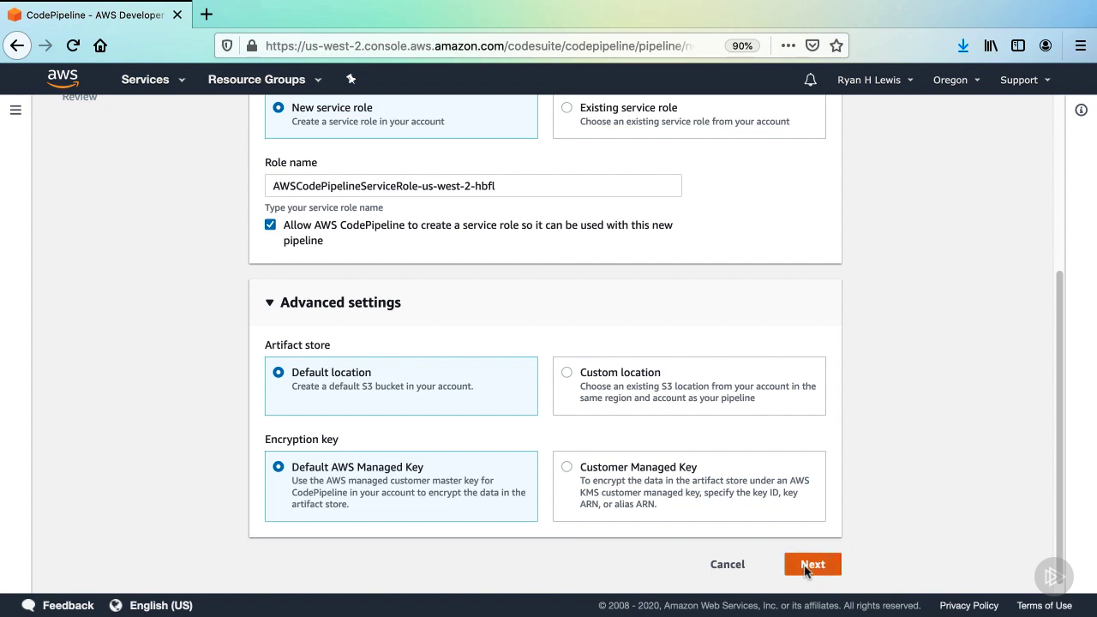
Continue to the source stage and choose AWS CodeCommit as the source provider
click(812, 563)
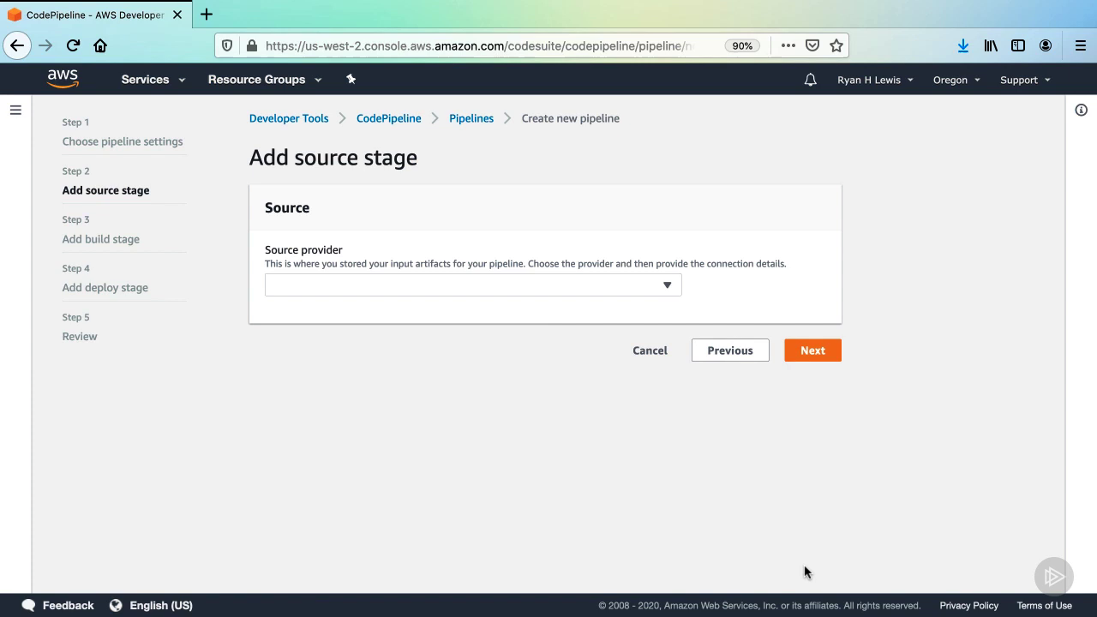
mouse_move(782, 566)
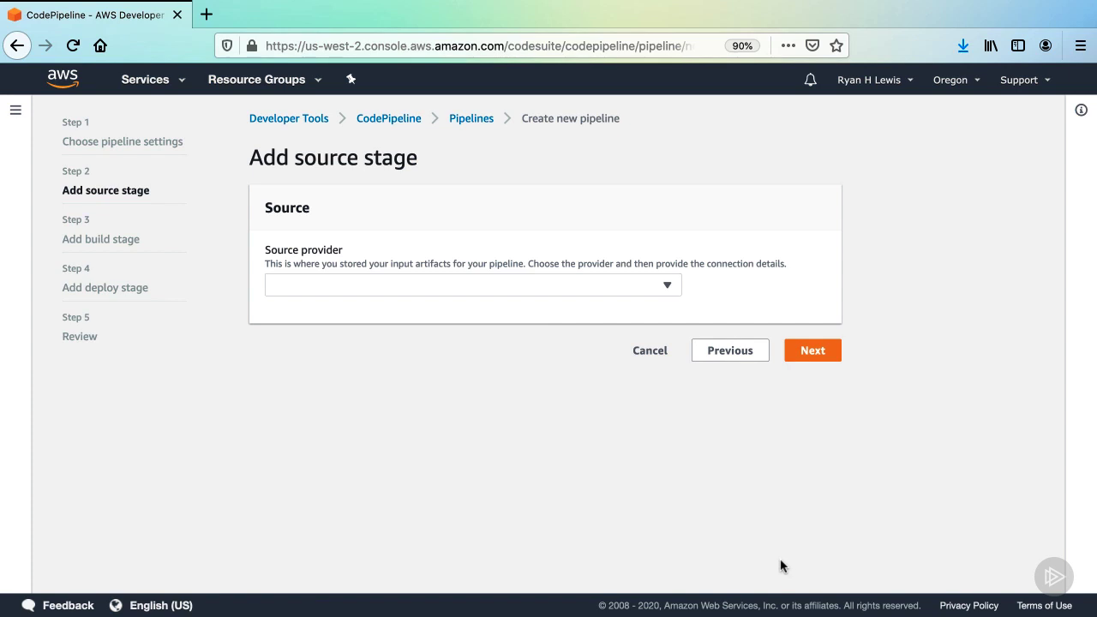
mouse_move(548, 312)
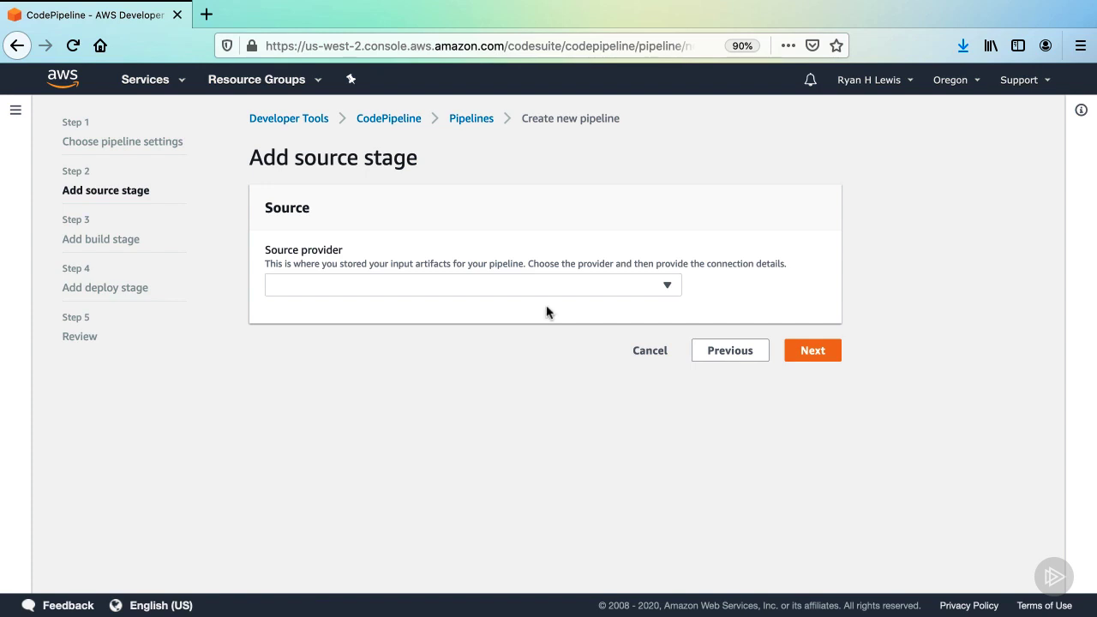
click(473, 285)
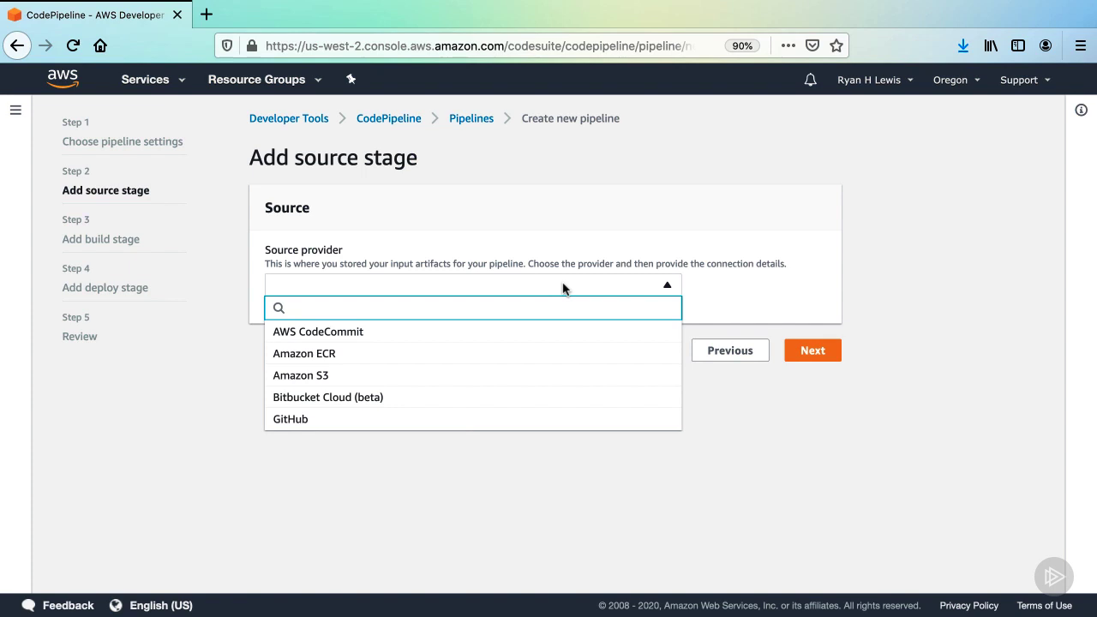
click(473, 308)
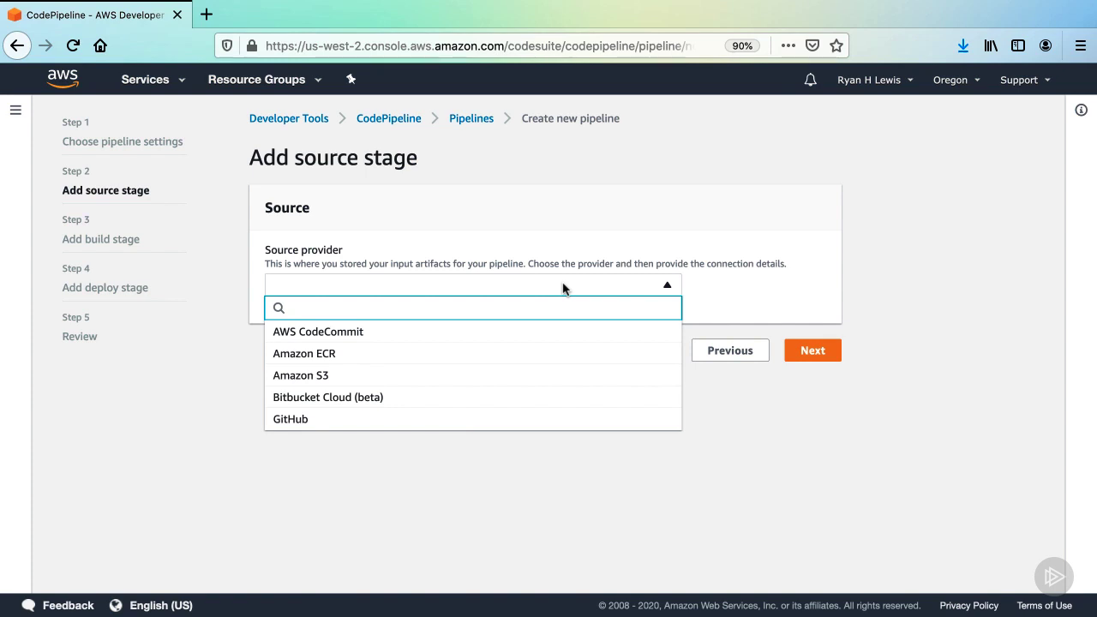
click(319, 333)
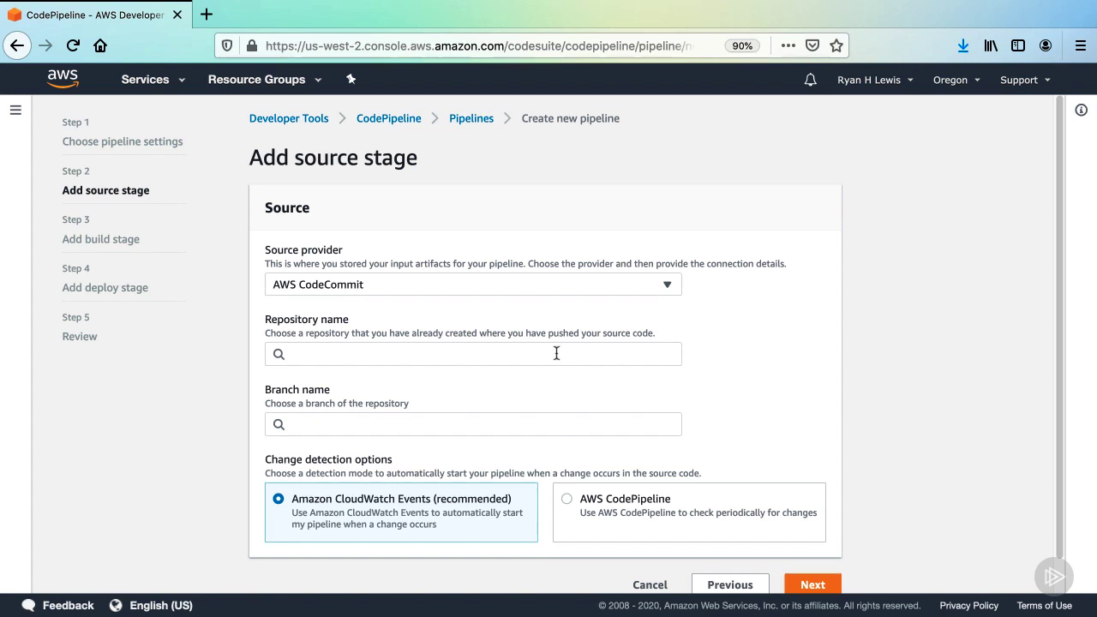
Use the hbfl repository's master branch as source with CloudWatch Events, then proceed to build
click(473, 353)
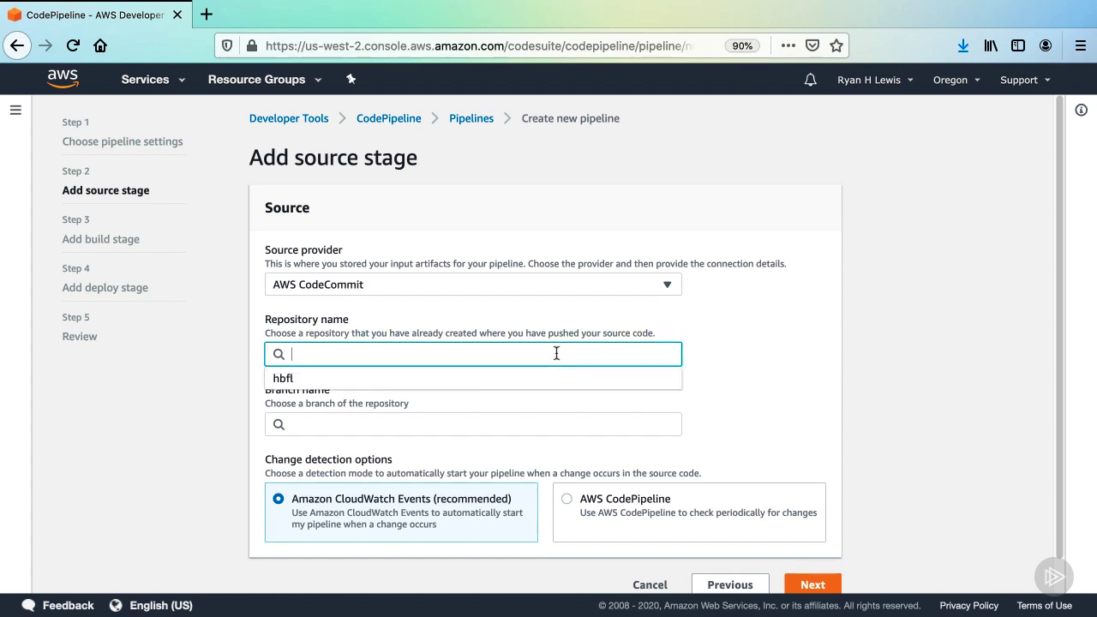
mouse_move(557, 378)
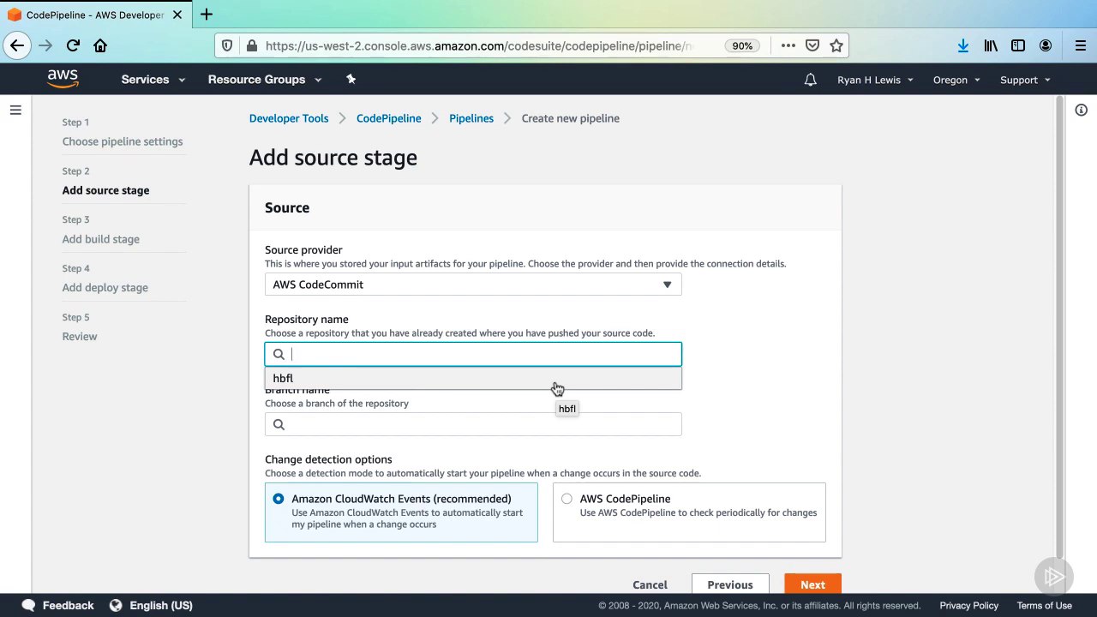
mouse_move(562, 383)
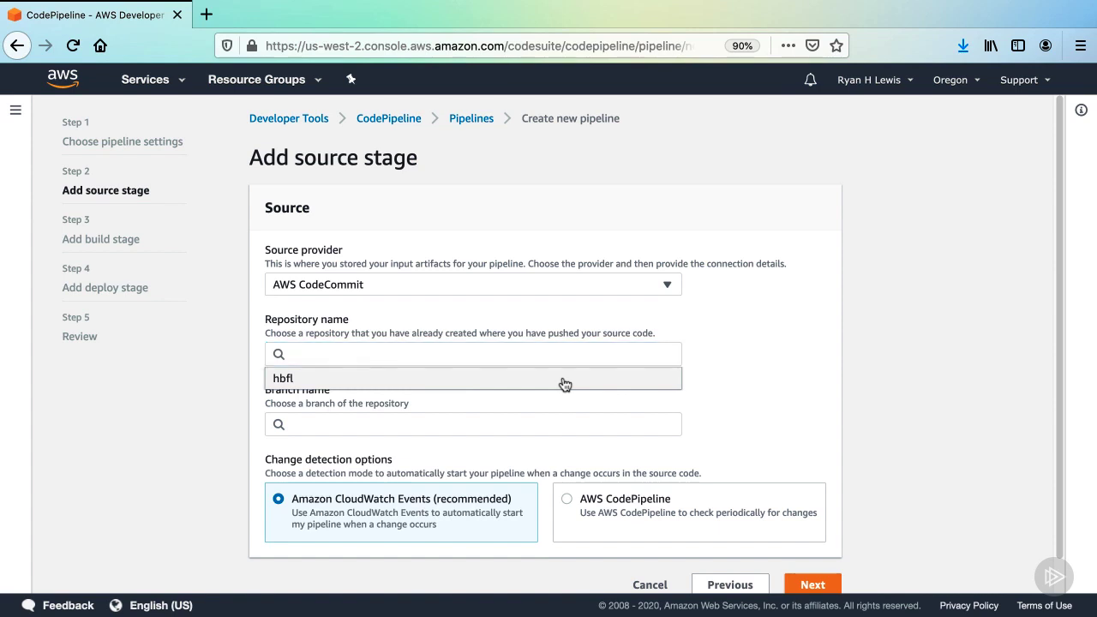
click(299, 379)
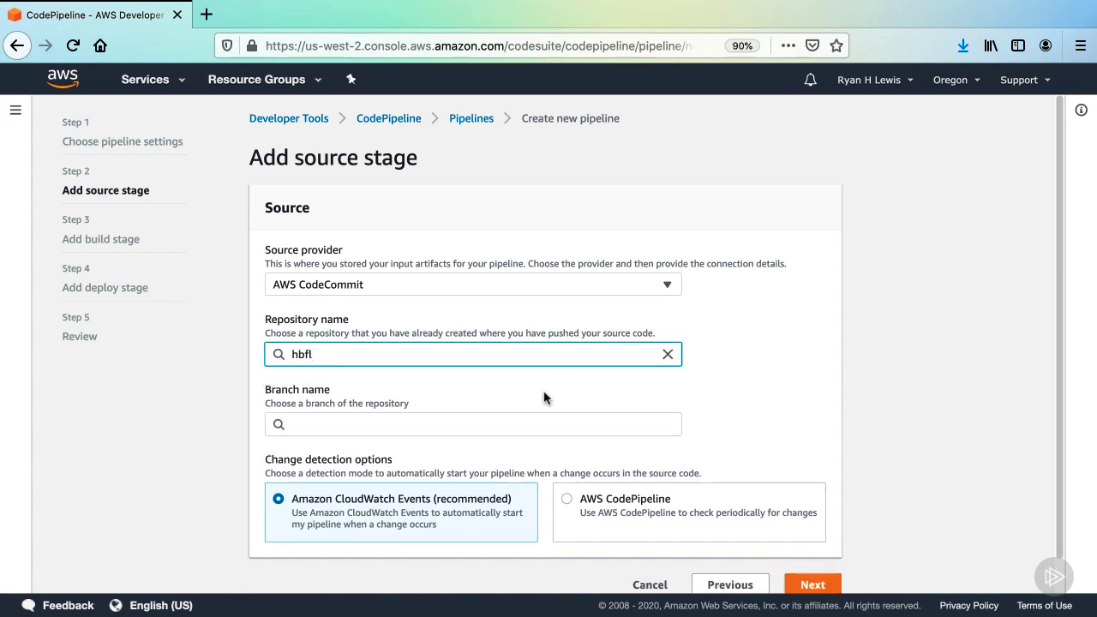
mouse_move(515, 425)
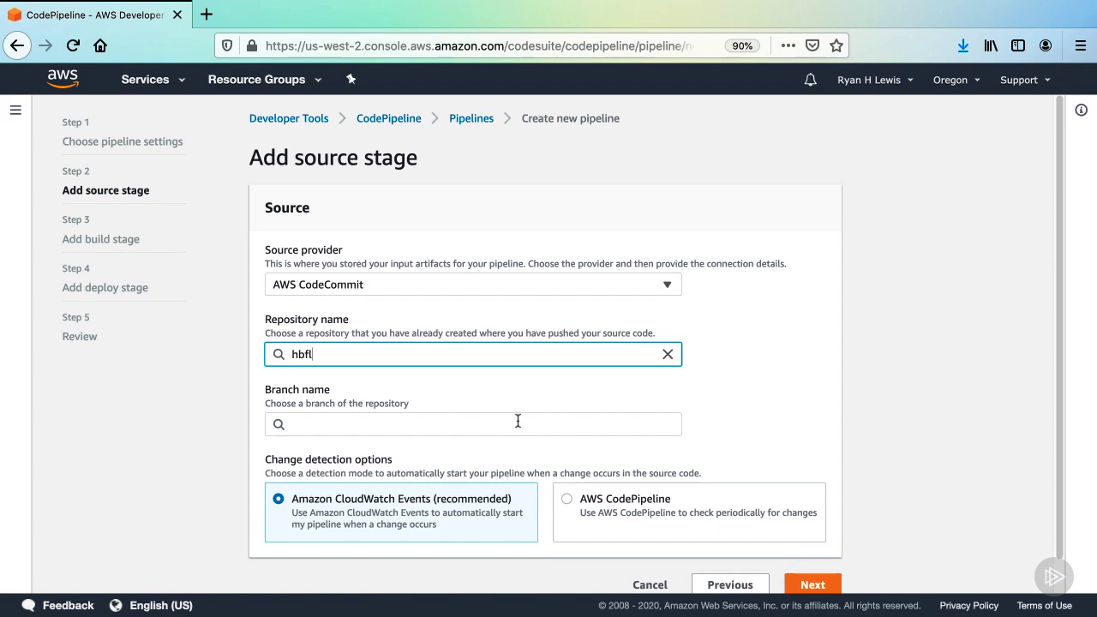
click(473, 423)
text(master)
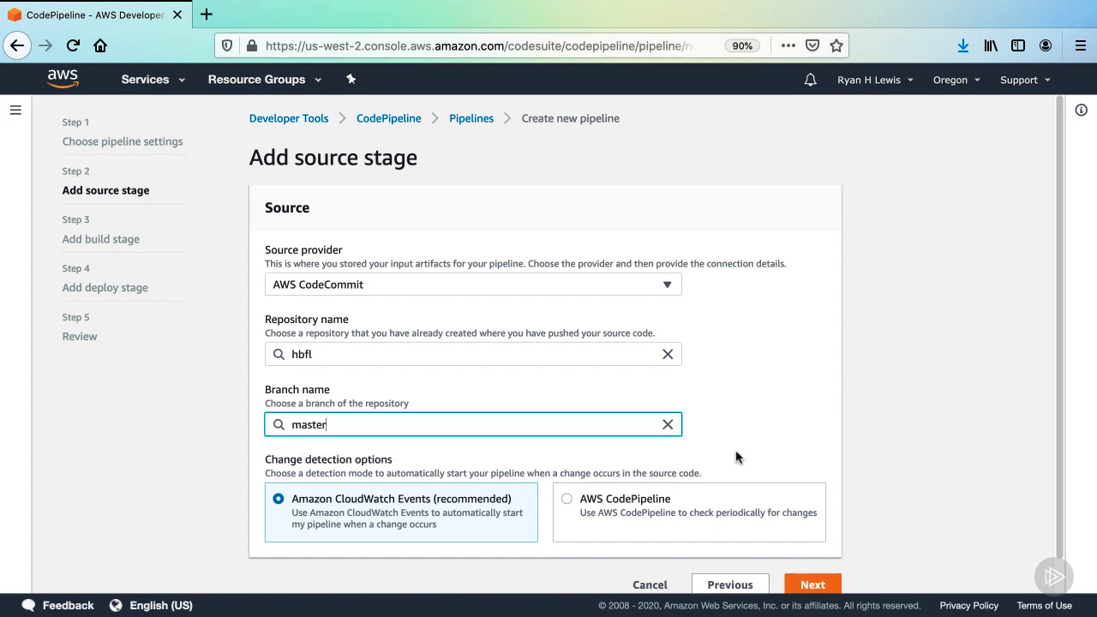
mouse_move(860, 454)
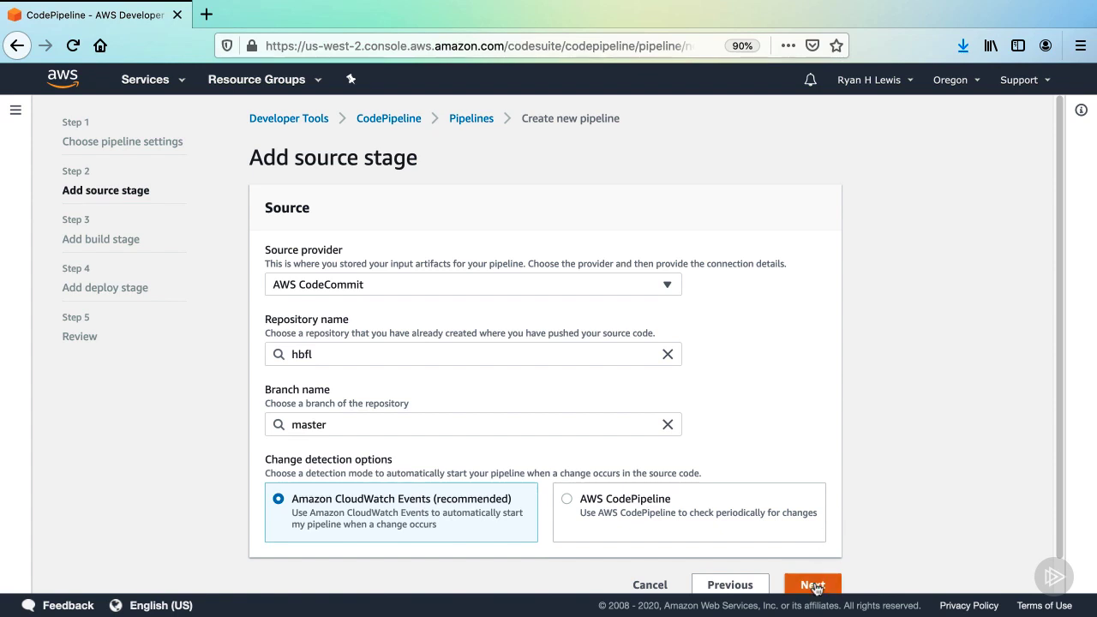
click(813, 582)
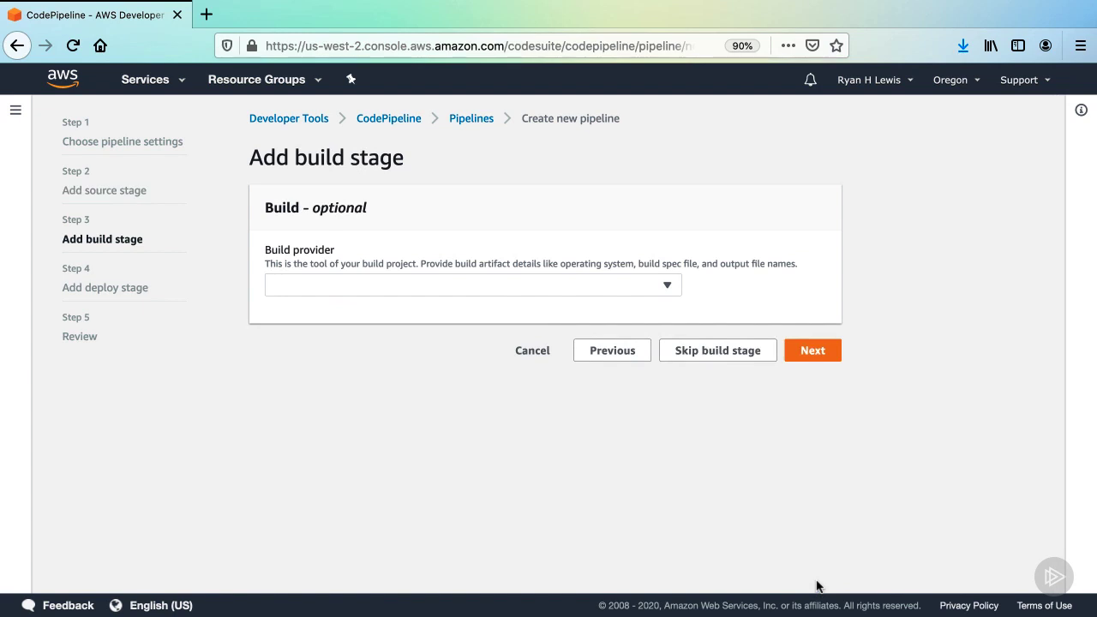
Choose AWS CodeBuild in US West (Oregon) as build provider and start a new build project
click(473, 285)
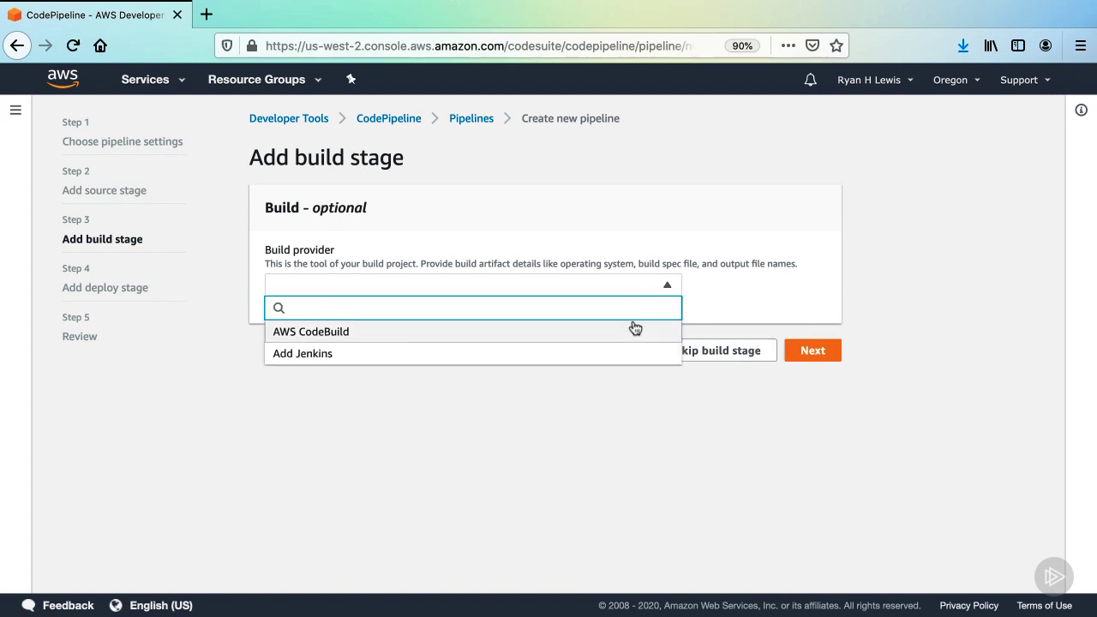
mouse_move(641, 350)
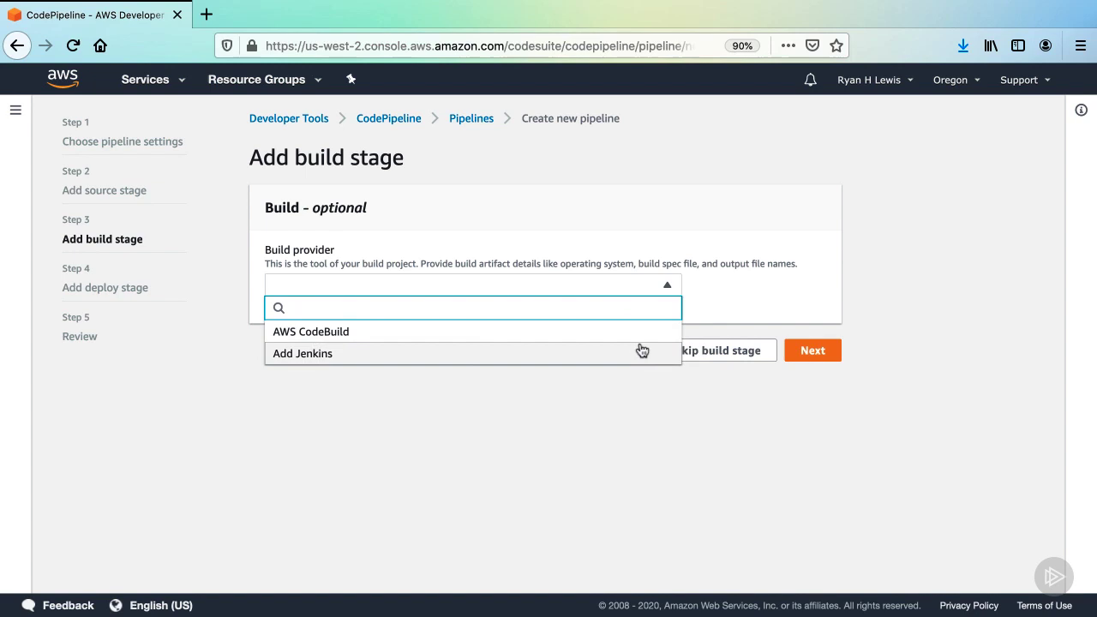
click(311, 332)
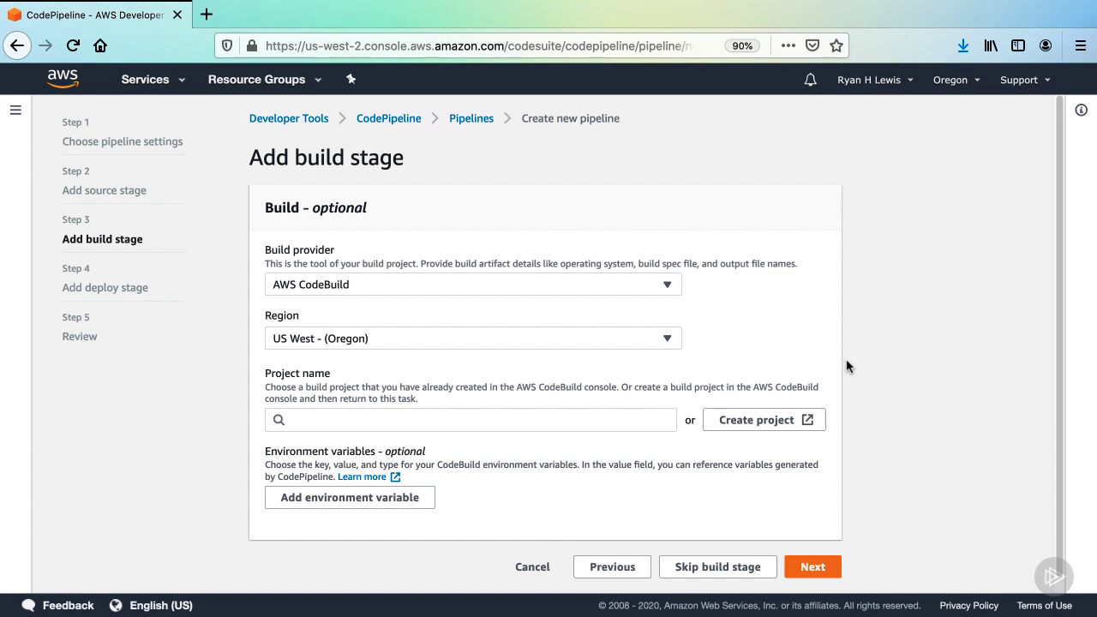
mouse_move(763, 420)
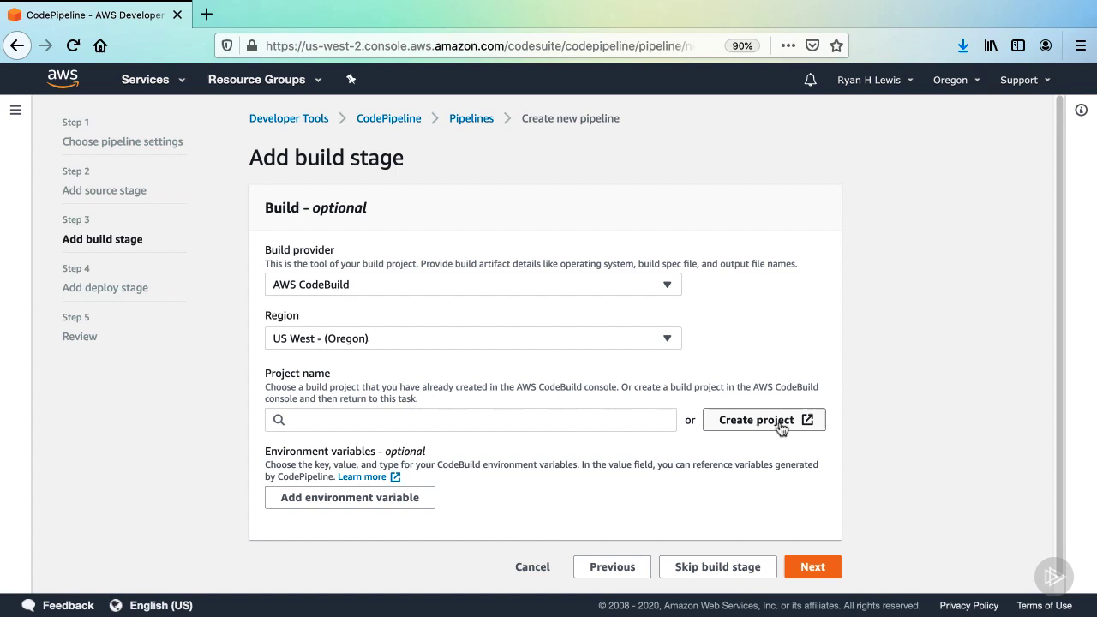
click(755, 419)
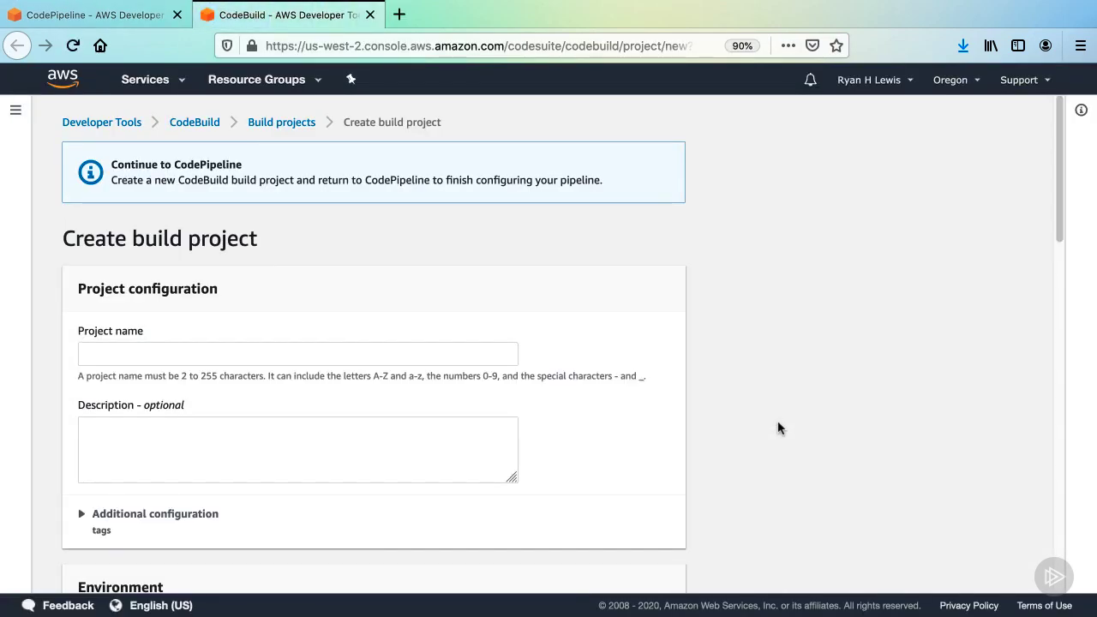
Name the new CodeBuild project 'hbfl-build'
click(298, 353)
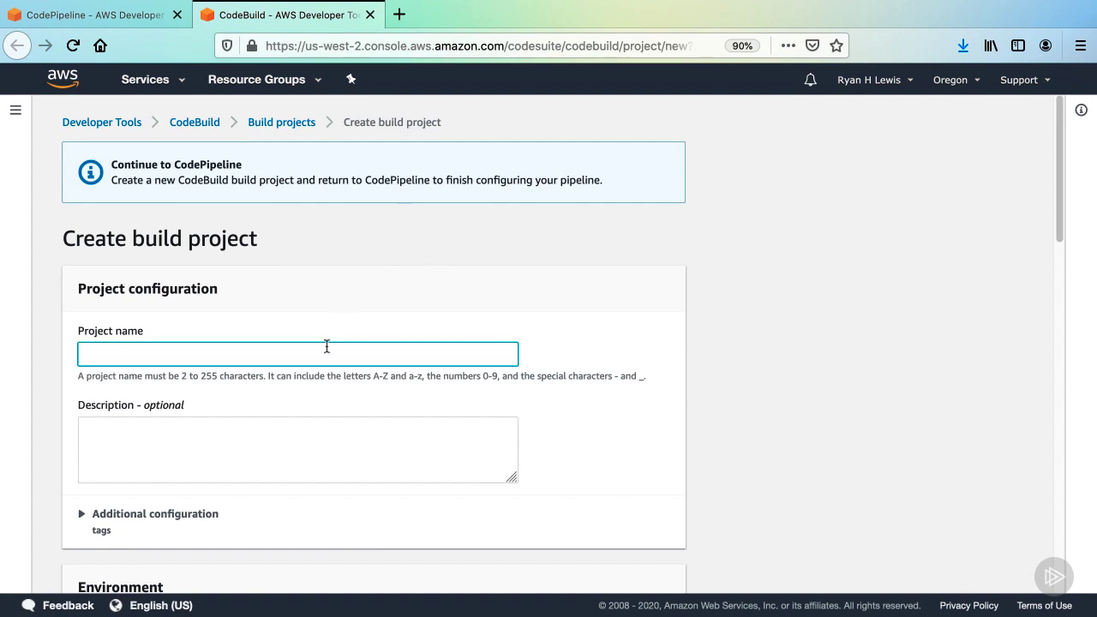
text(hbfl-b)
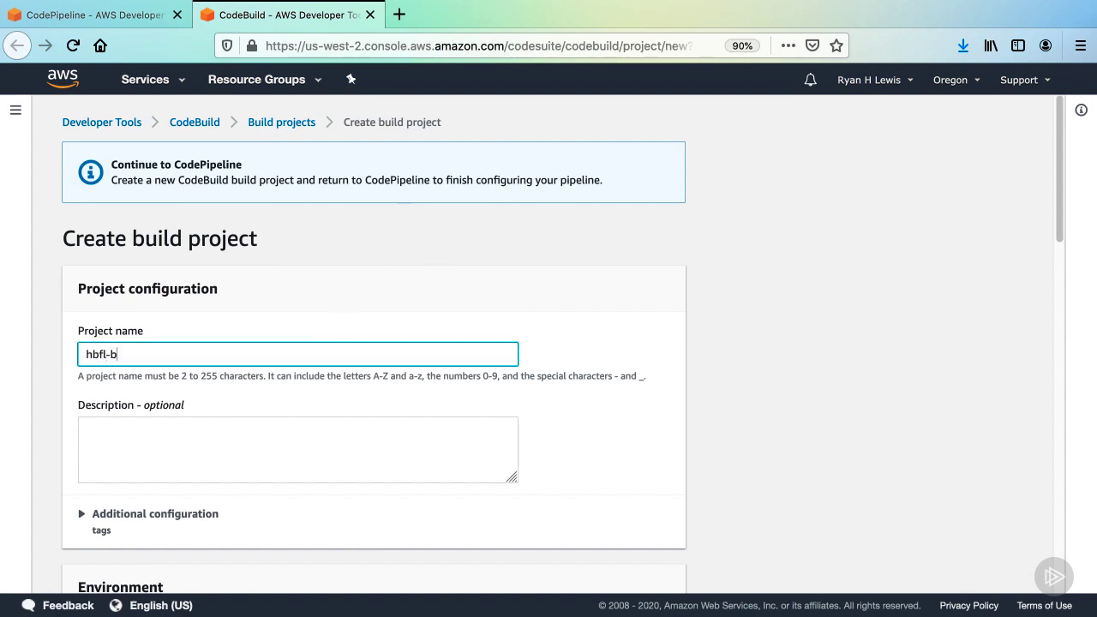
text(uild)
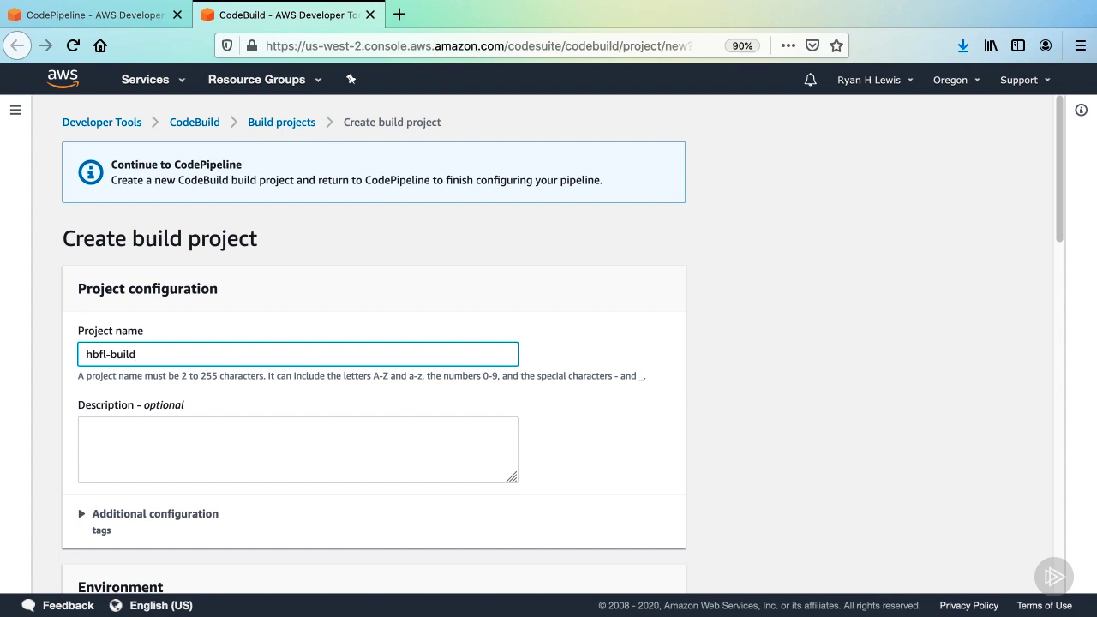
Set a managed Amazon Linux 2 environment, Standard runtime, amazonlinux2-x86_64-standard:2.0 image, new service role
scroll(down, 3)
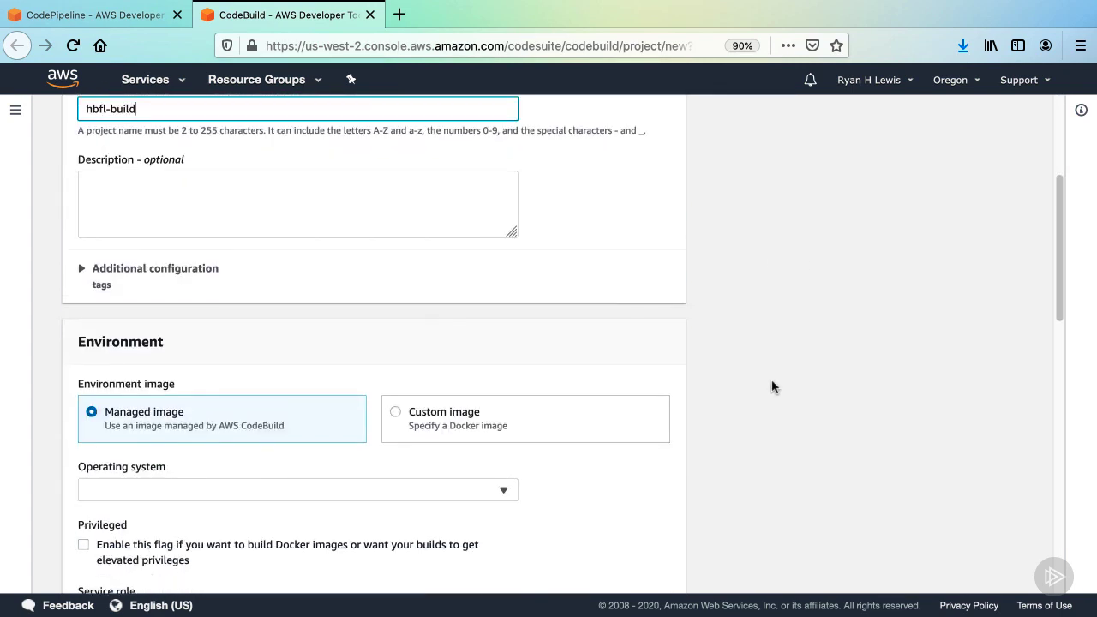
scroll(down, 3)
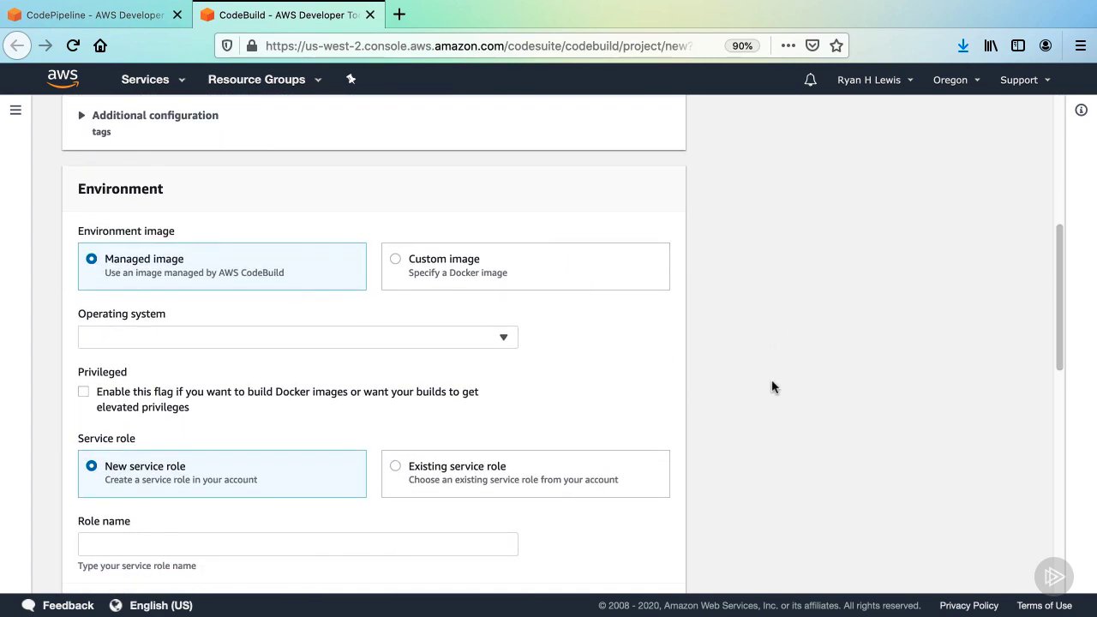
scroll(down, 3)
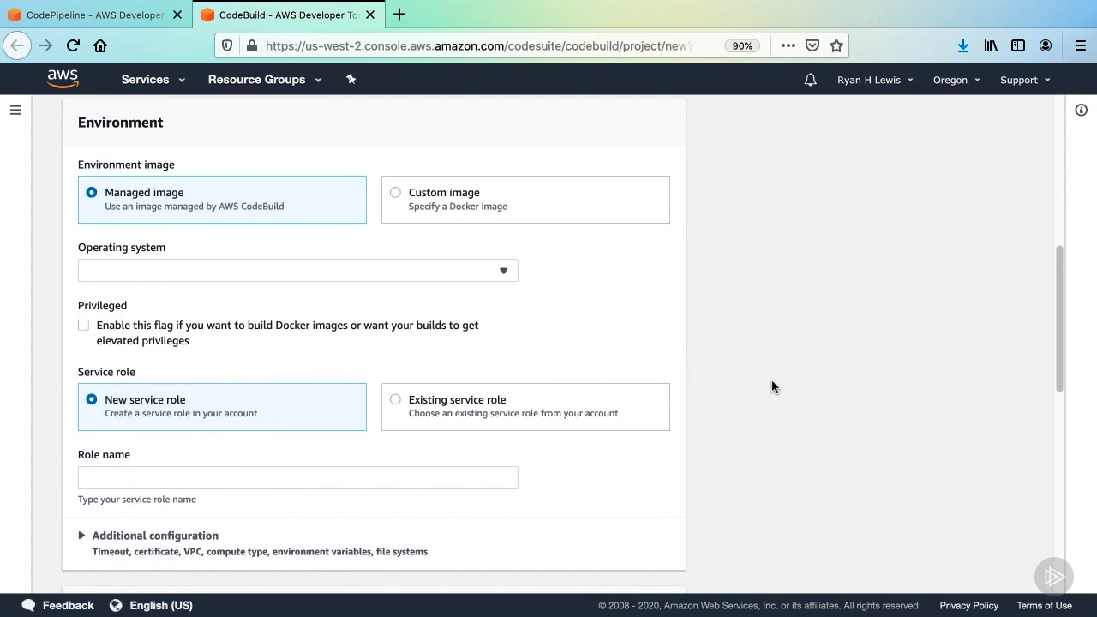
mouse_move(788, 374)
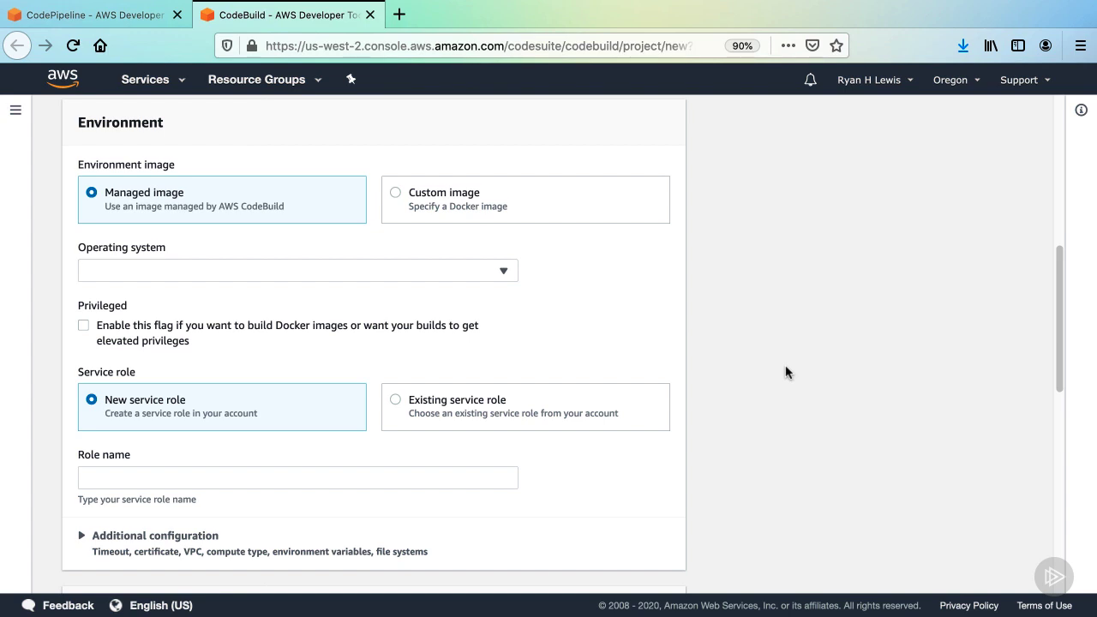
mouse_move(471, 281)
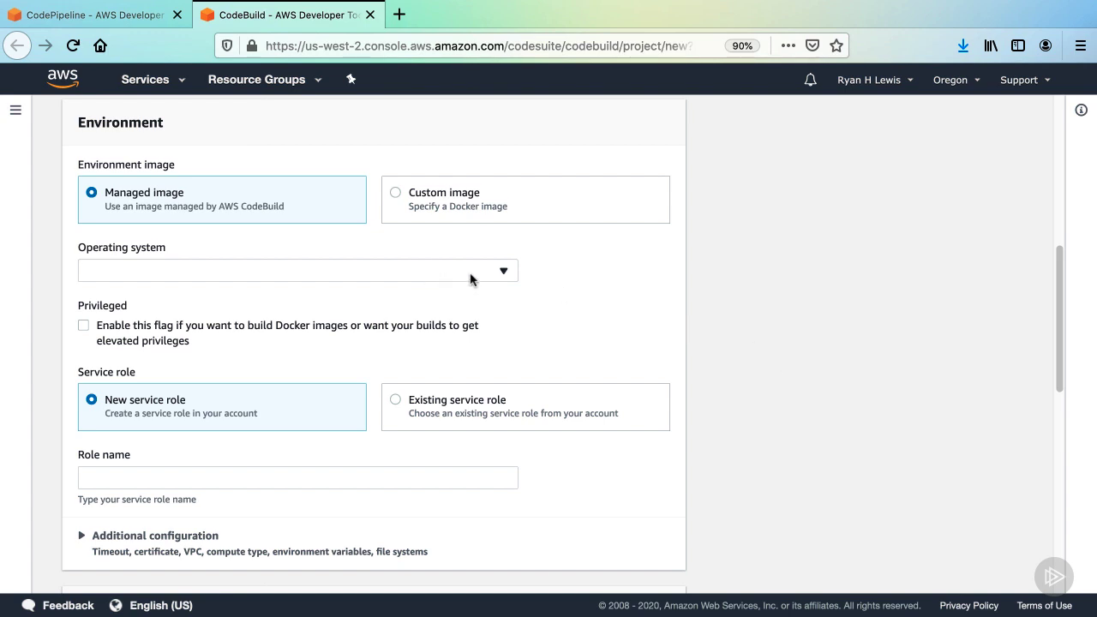
click(298, 271)
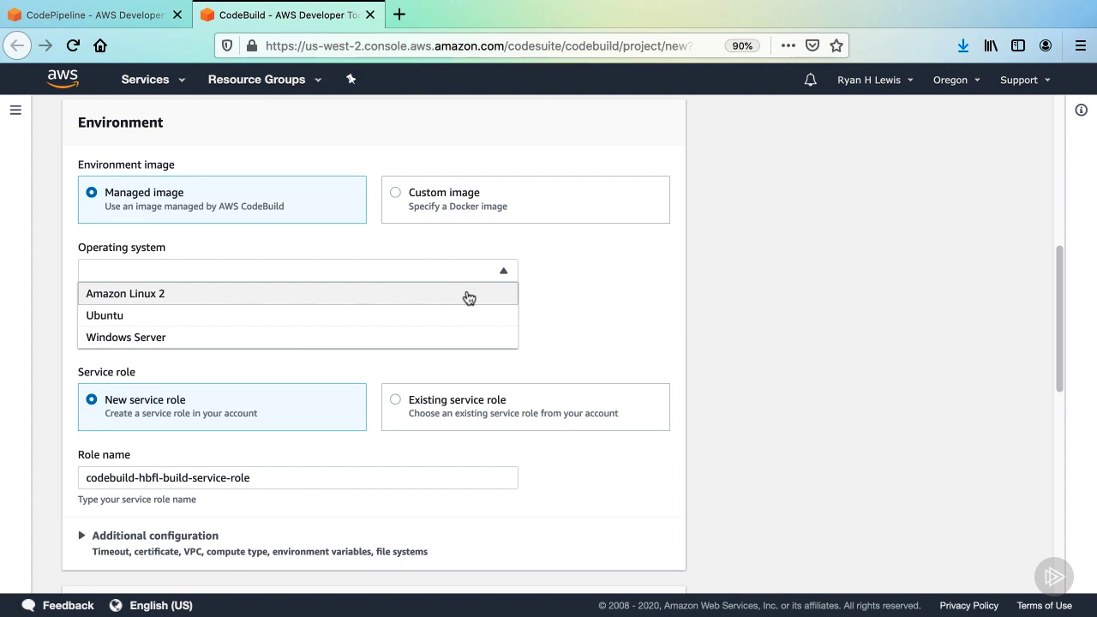
click(125, 293)
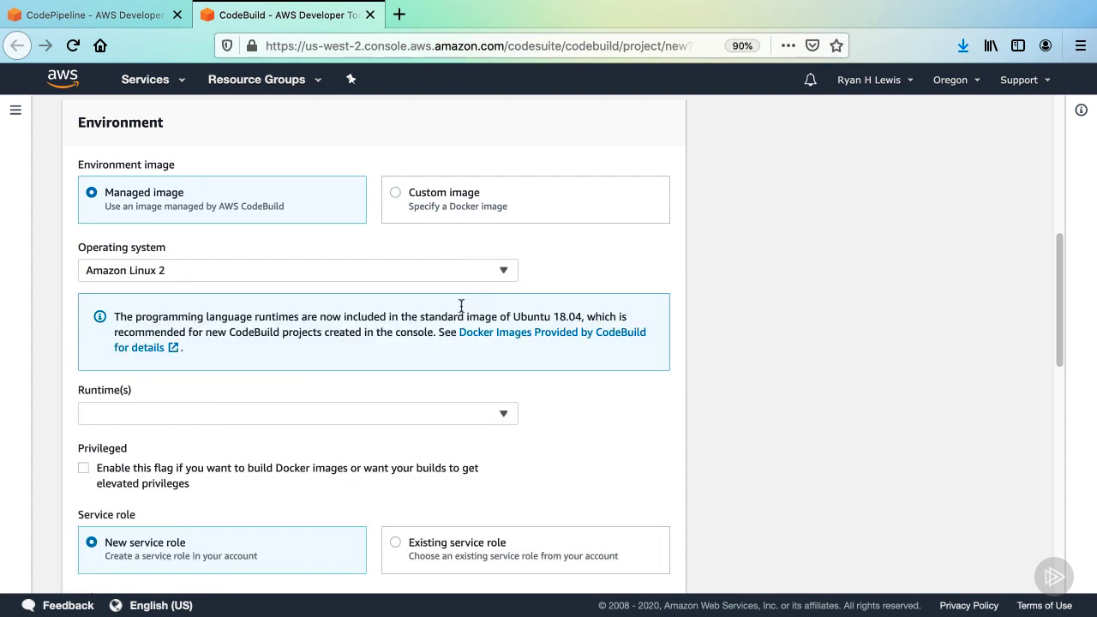
click(299, 413)
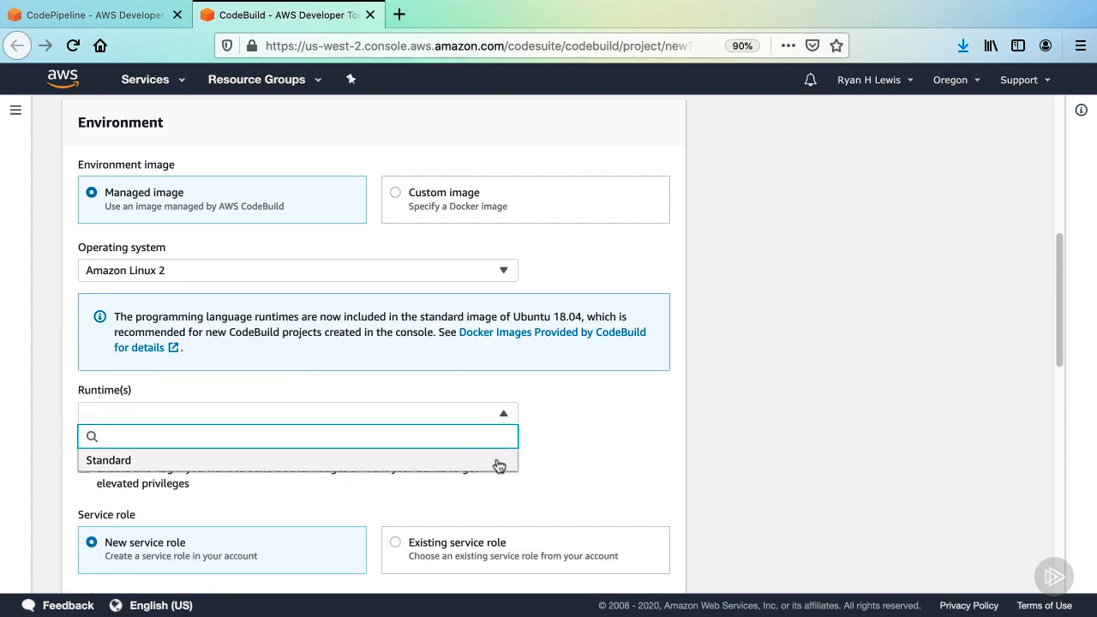
click(108, 460)
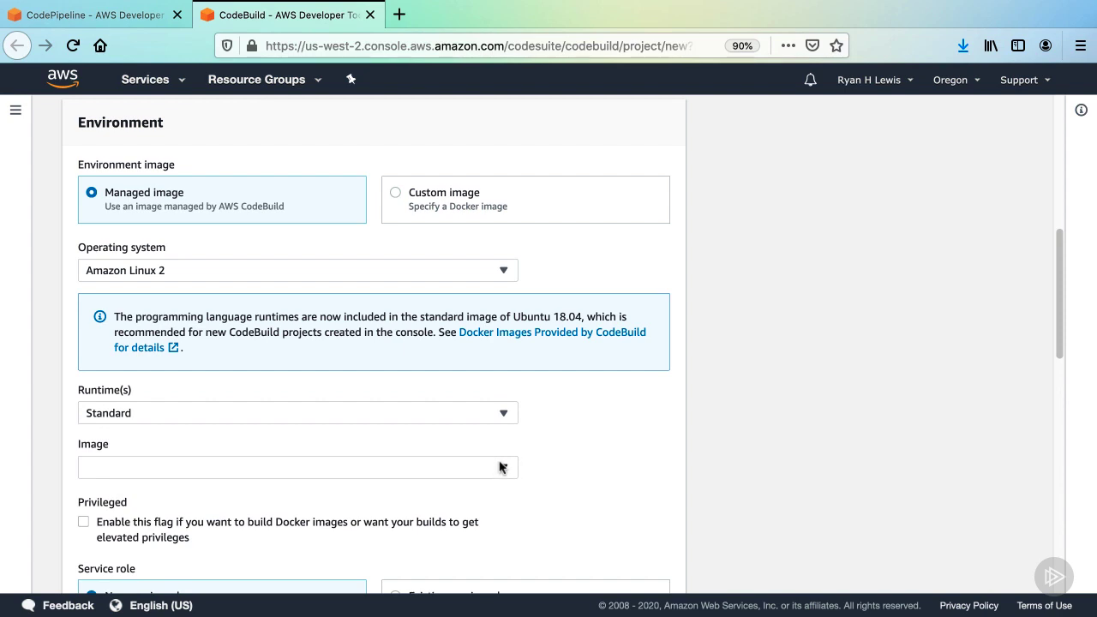
click(299, 466)
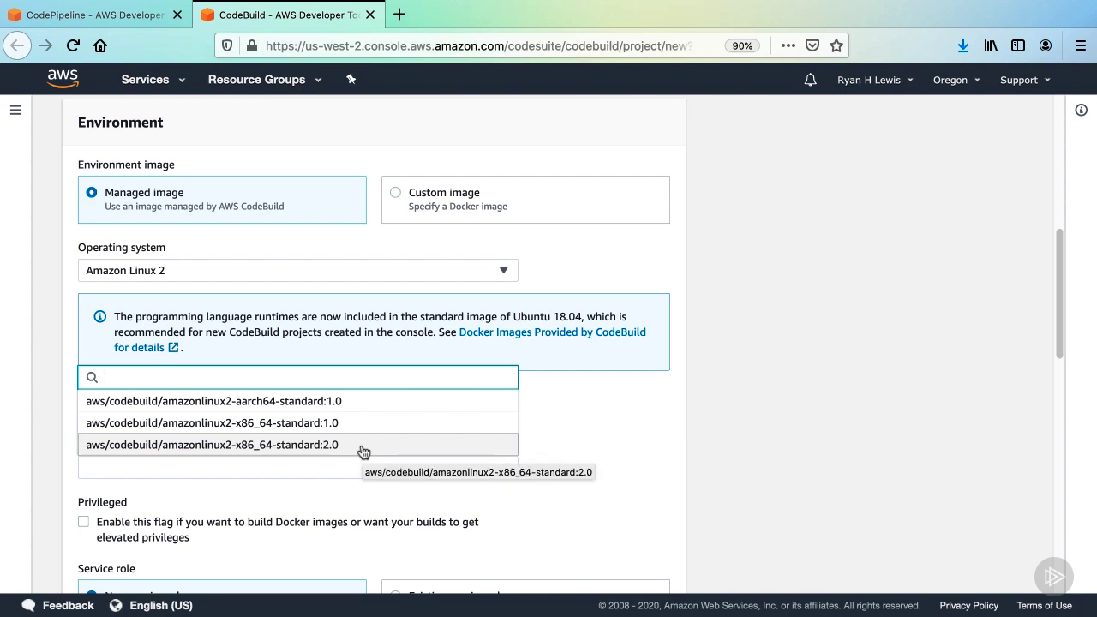
click(209, 444)
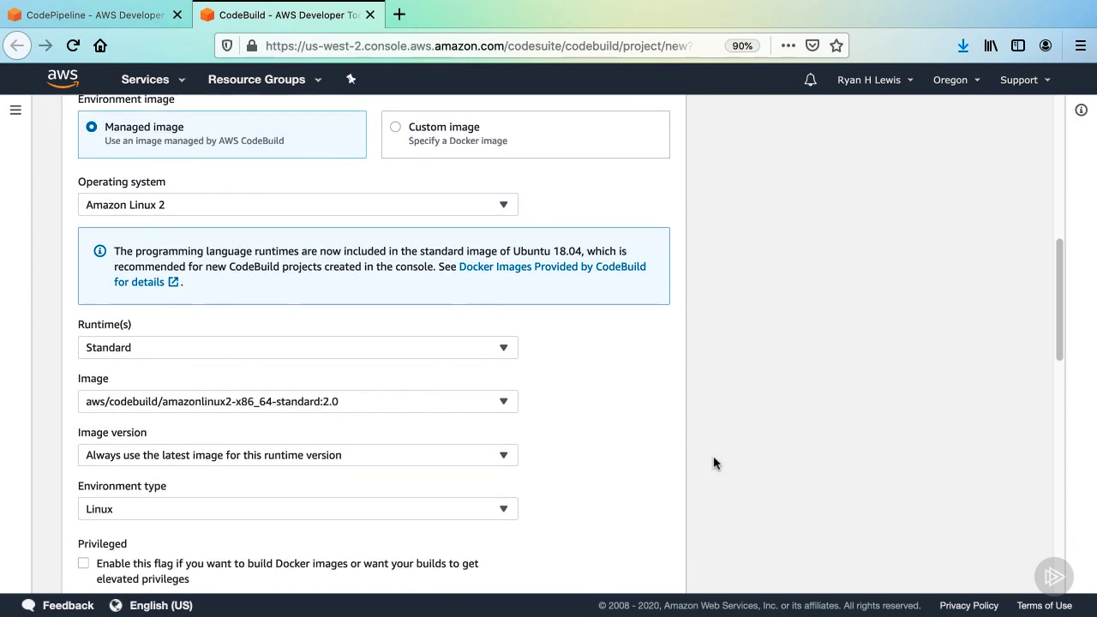
scroll(down, 3)
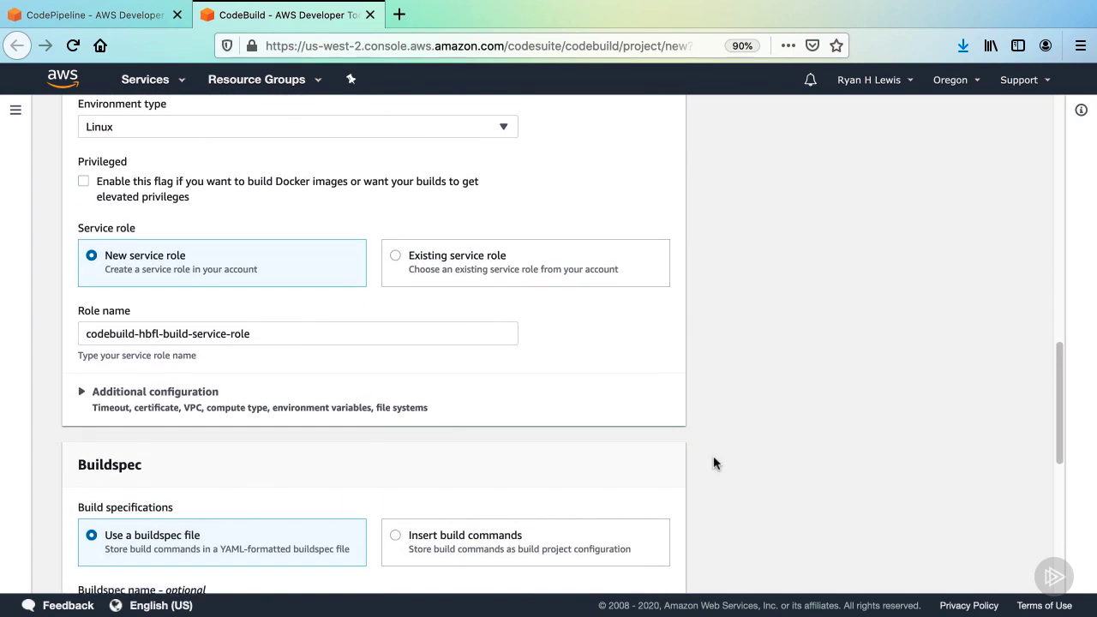
Create hbfl-build with the default buildspec and CloudWatch logs and return to CodePipeline
scroll(down, 3)
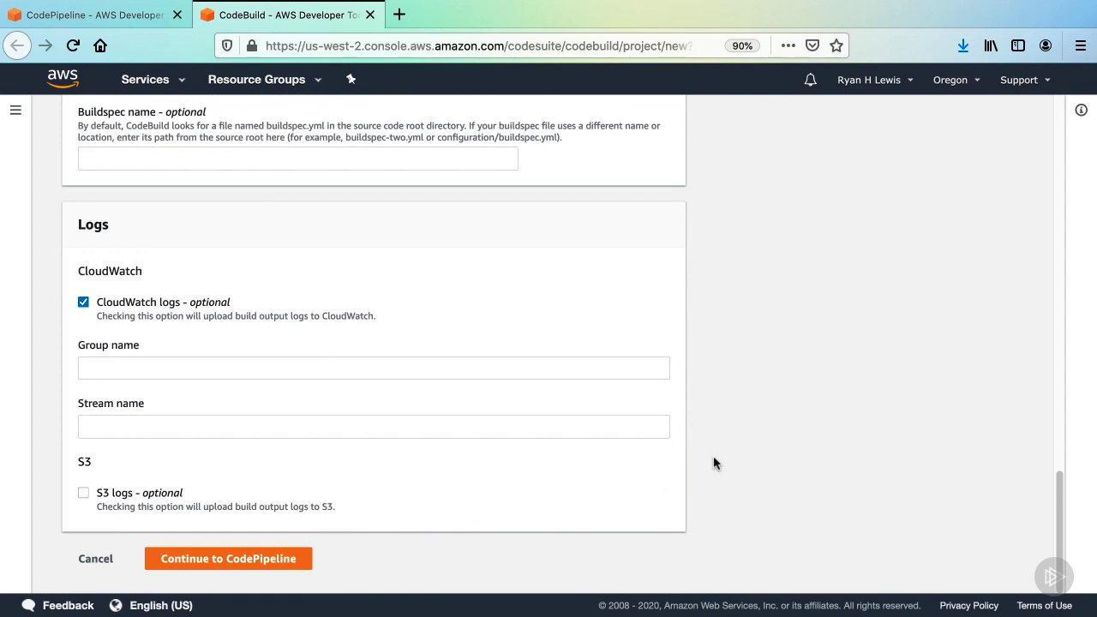
mouse_move(579, 514)
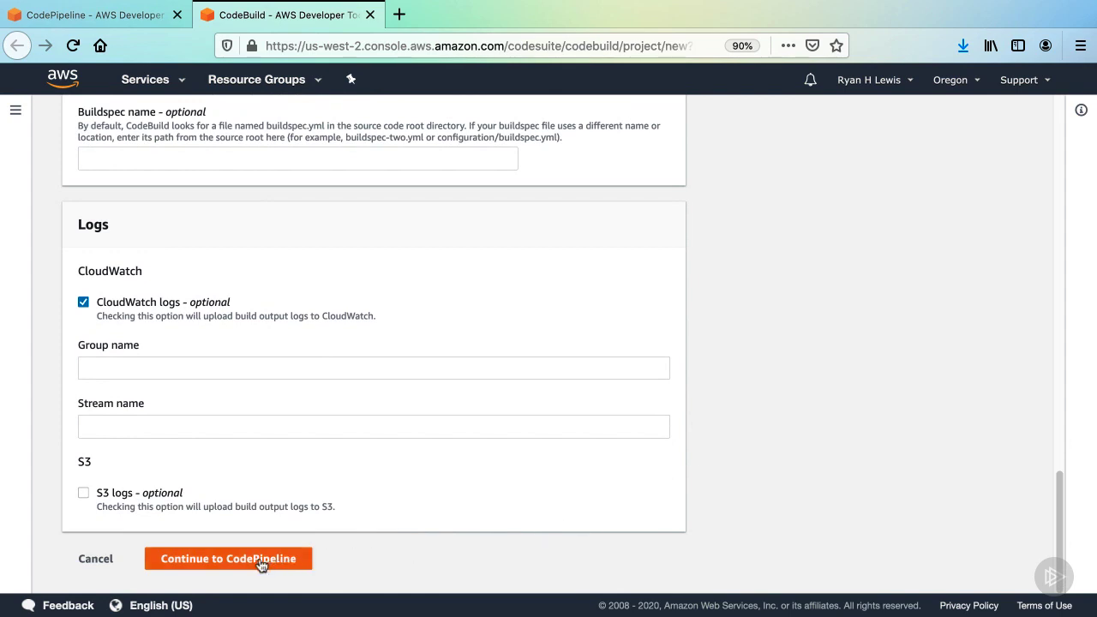
click(228, 559)
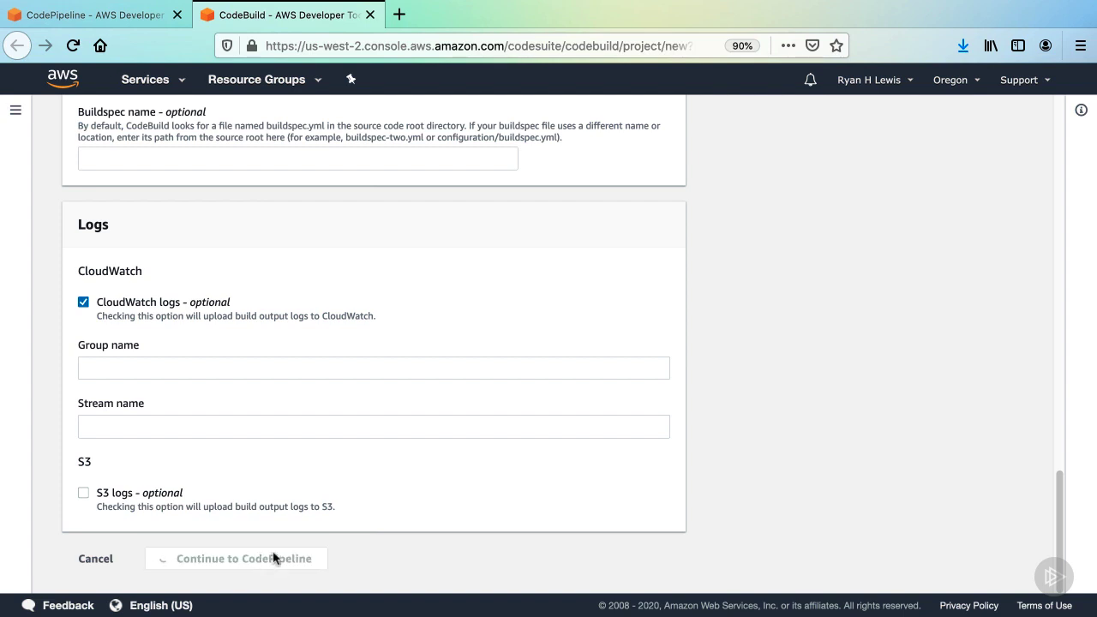
mouse_move(357, 507)
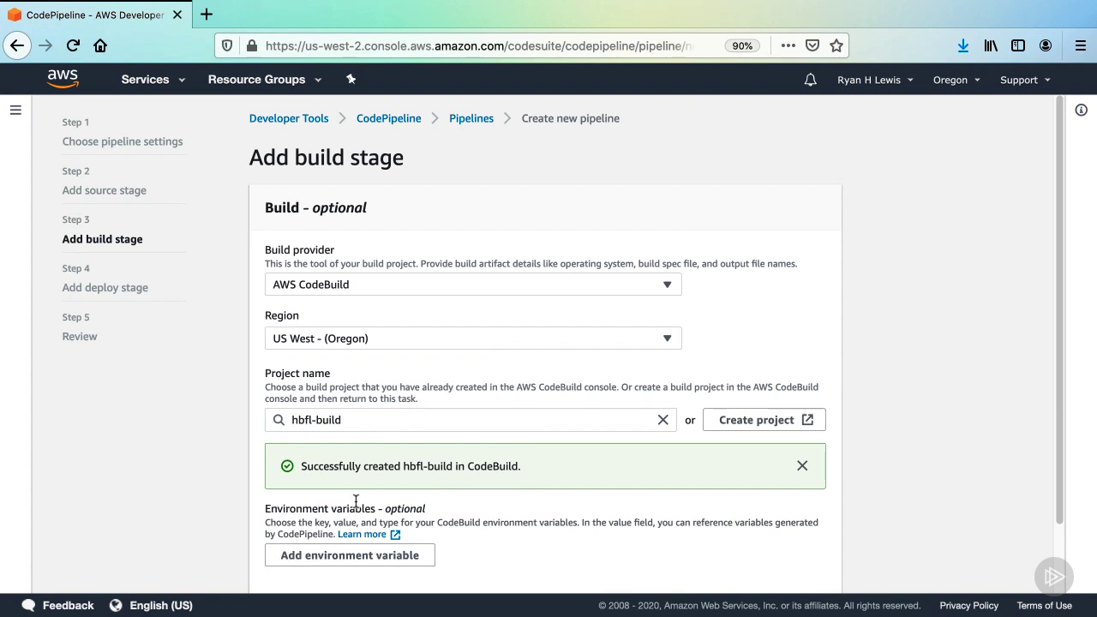
mouse_move(826, 500)
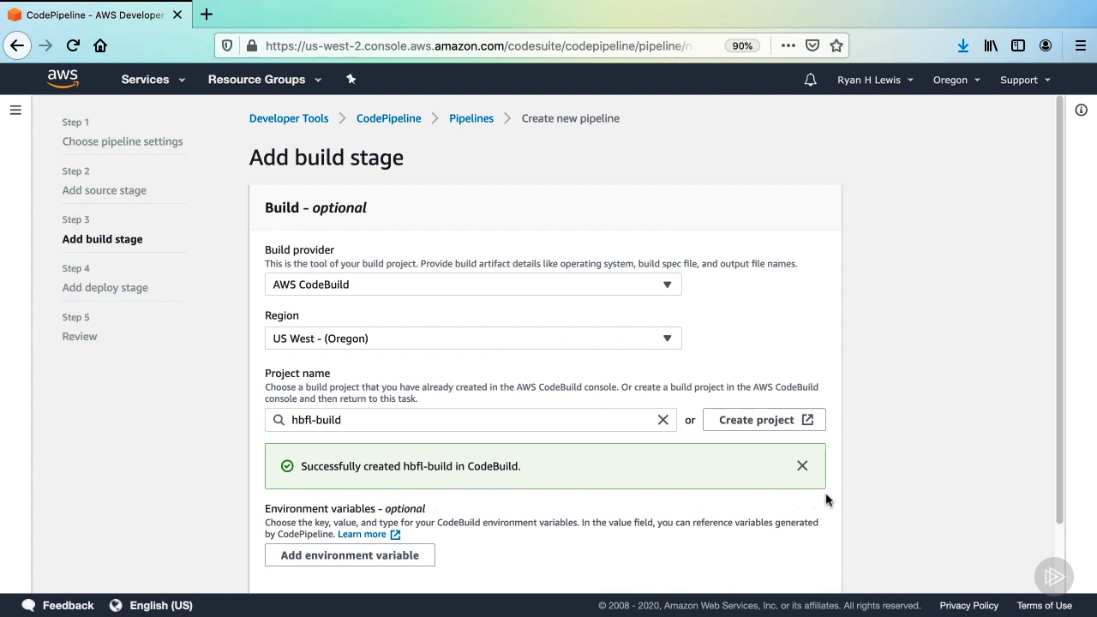
Accept hbfl-build as the build stage and choose to skip the deploy stage
scroll(down, 3)
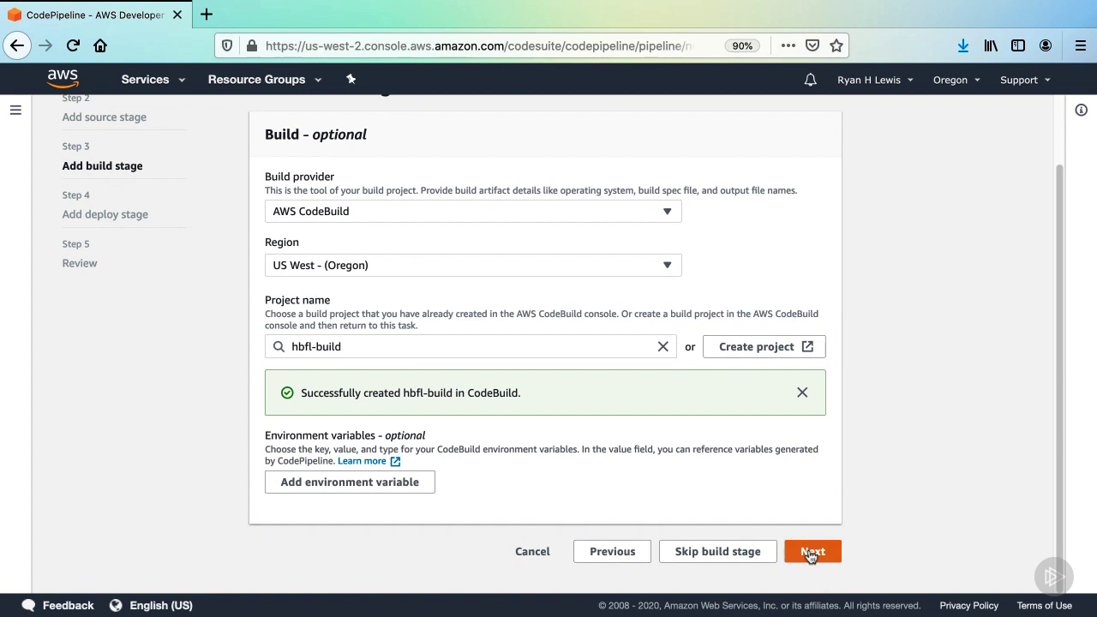
click(813, 552)
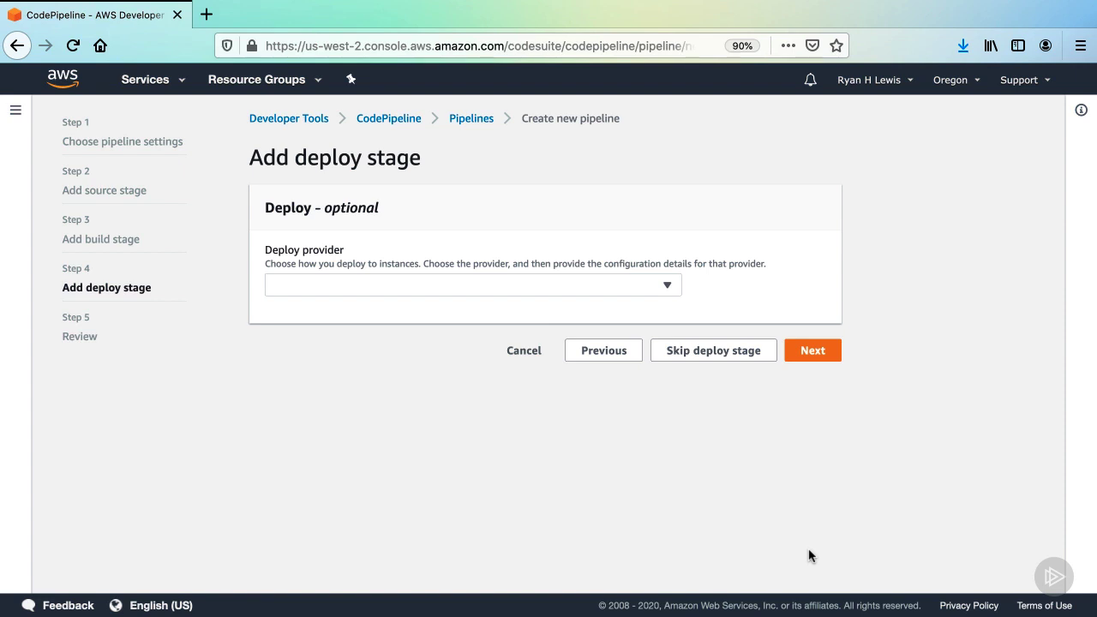
mouse_move(723, 384)
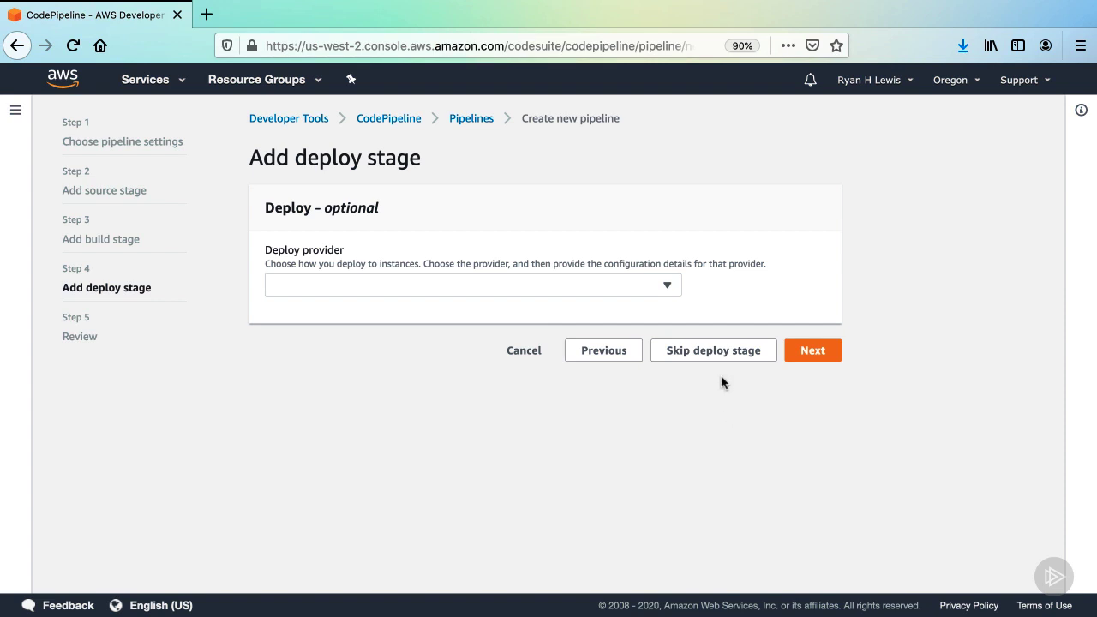
click(713, 349)
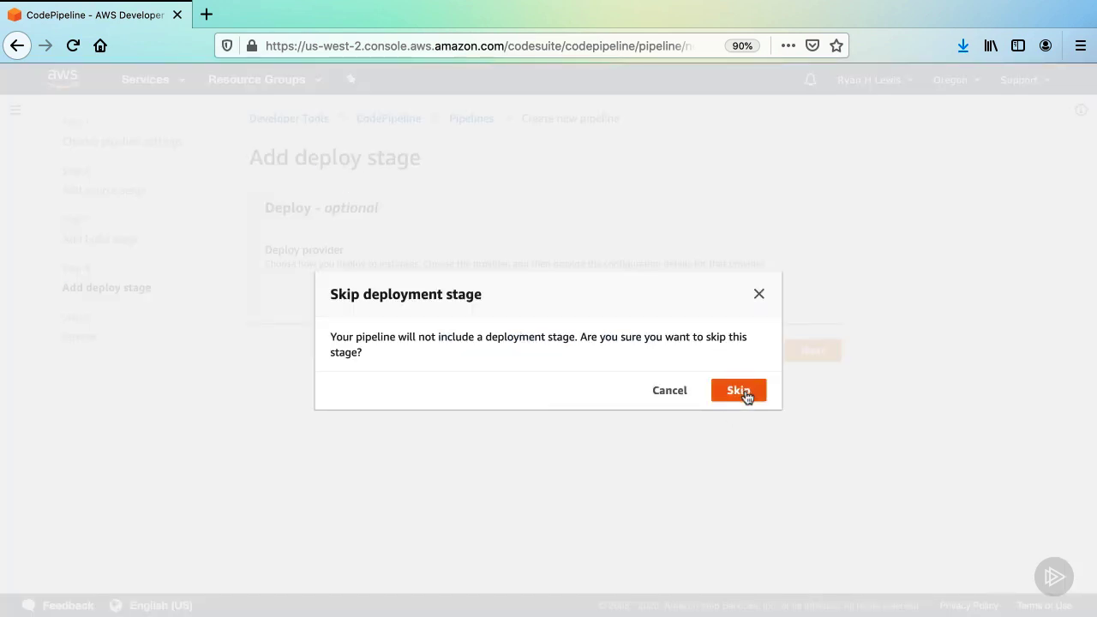
Confirm skipping deployment, review settings and create the hbfl pipeline so its first run starts
click(737, 390)
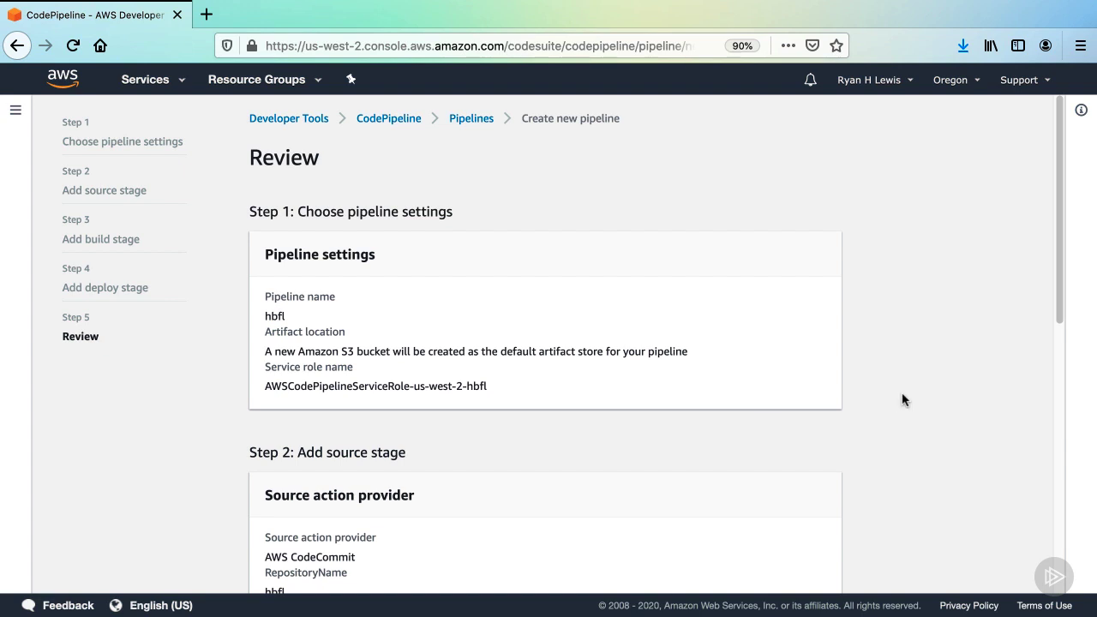
scroll(down, 3)
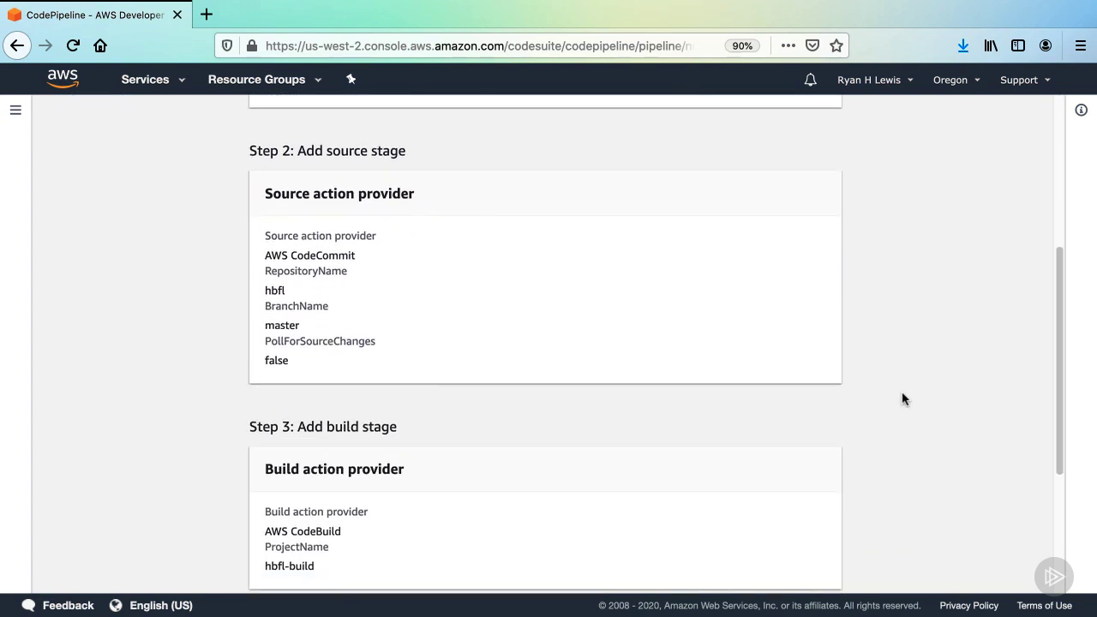
scroll(down, 3)
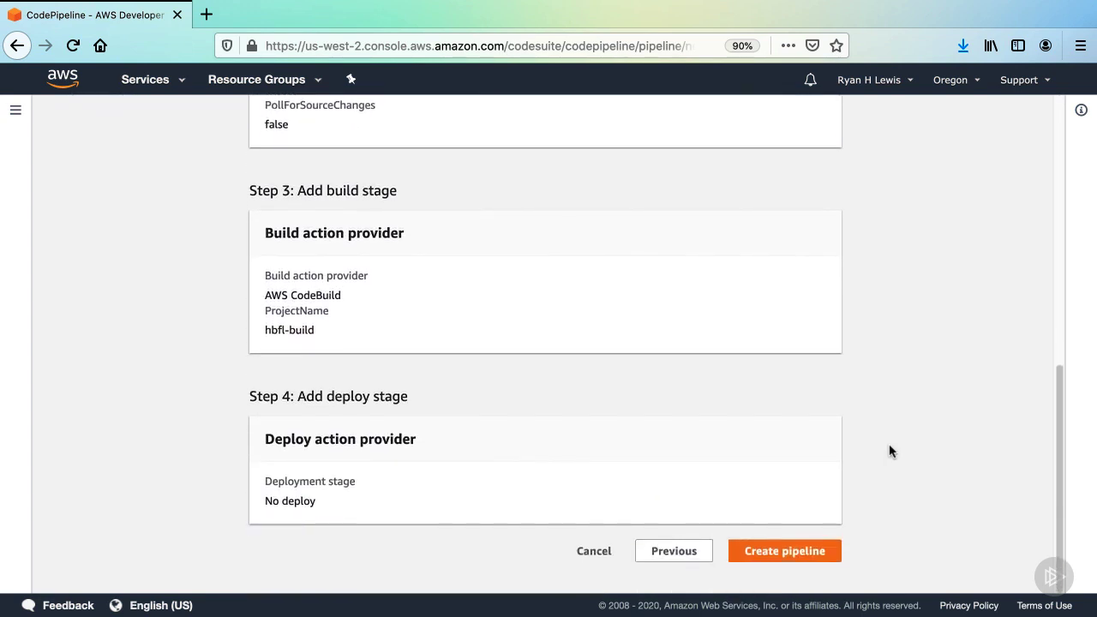
click(783, 550)
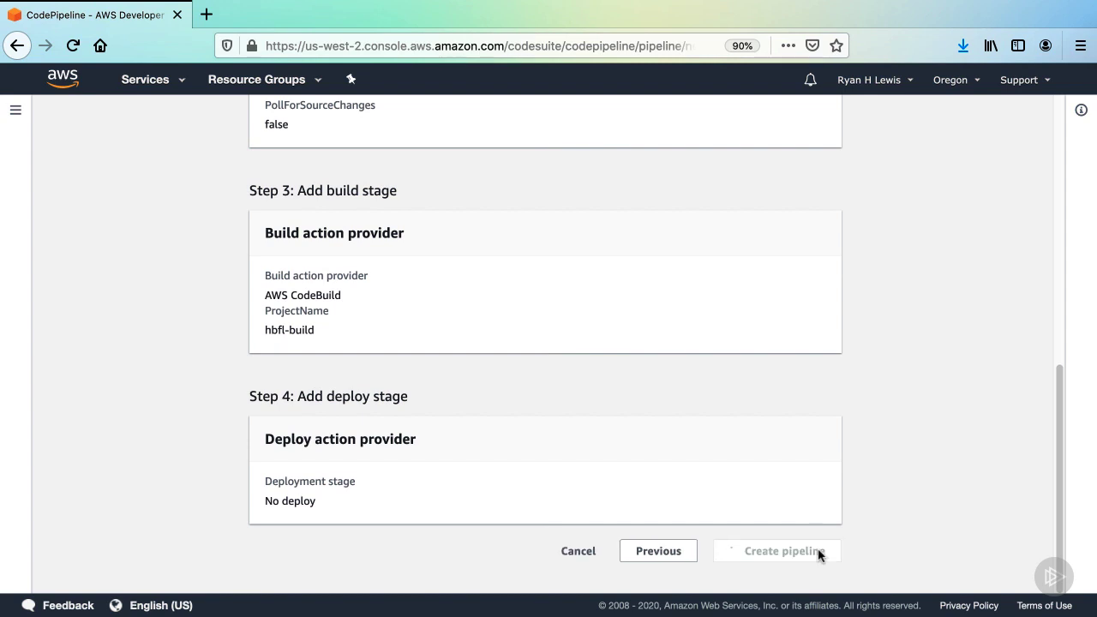
click(780, 552)
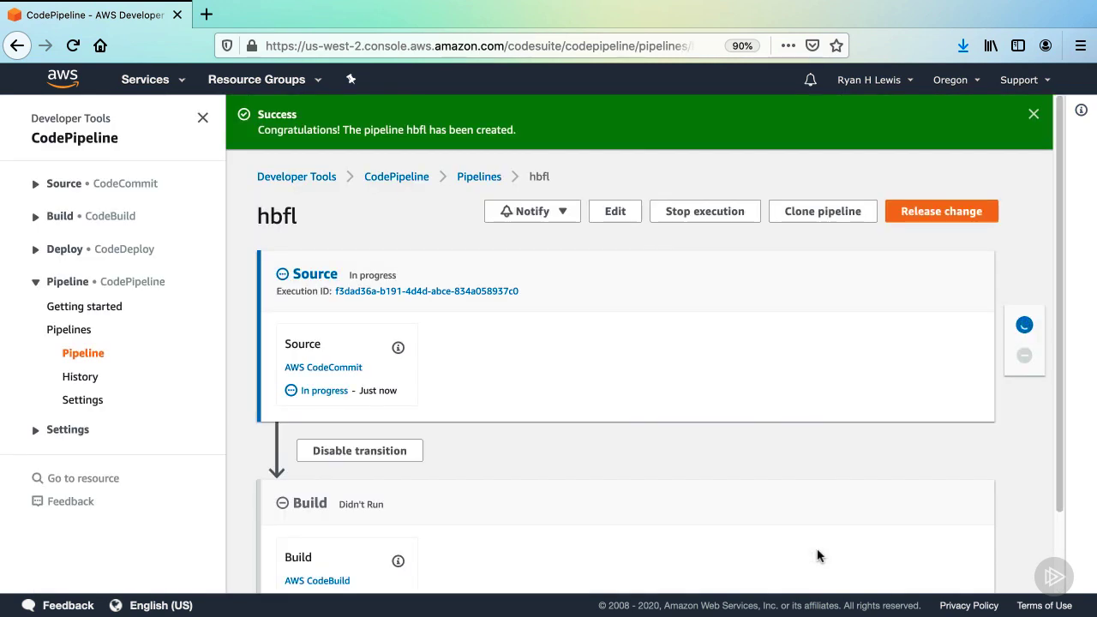